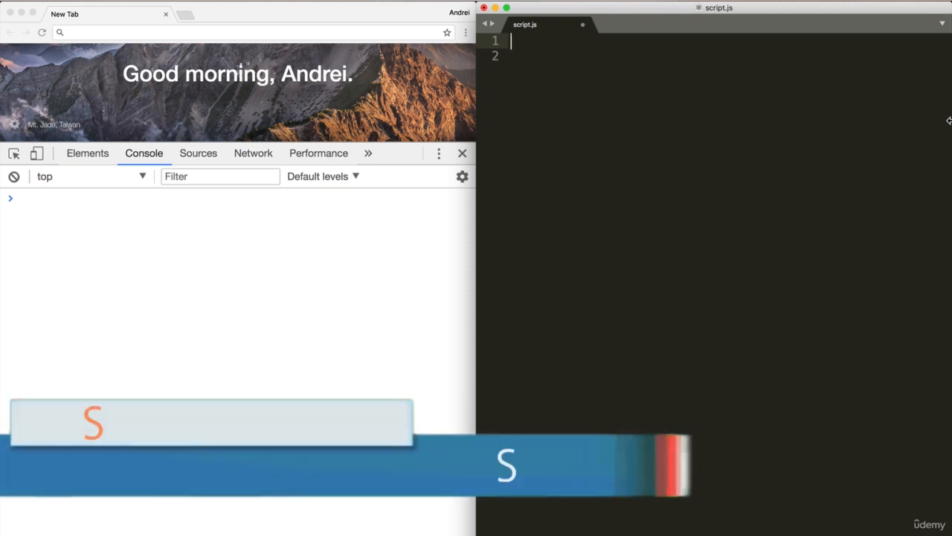
- Start script.js with a '// scope' comment on line 1
text(scope)
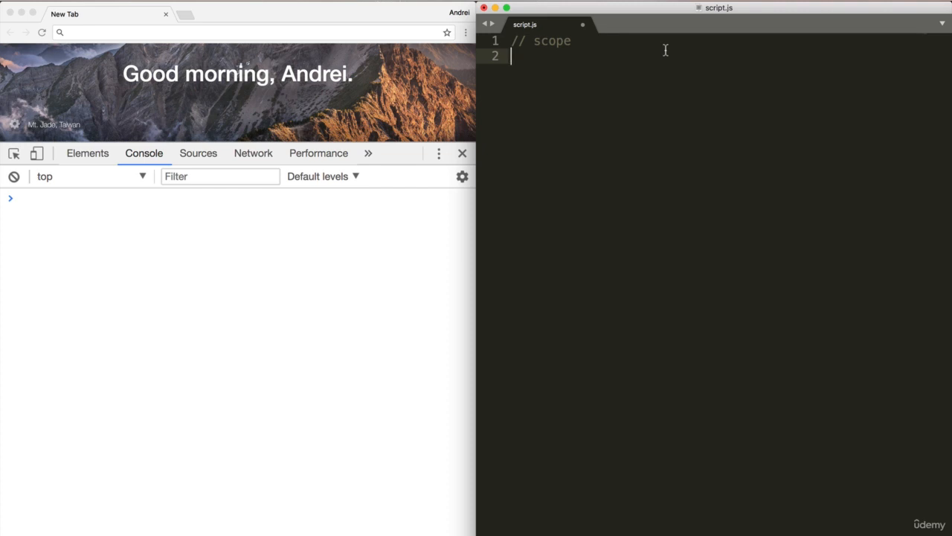
mouse_move(262, 211)
text(fu)
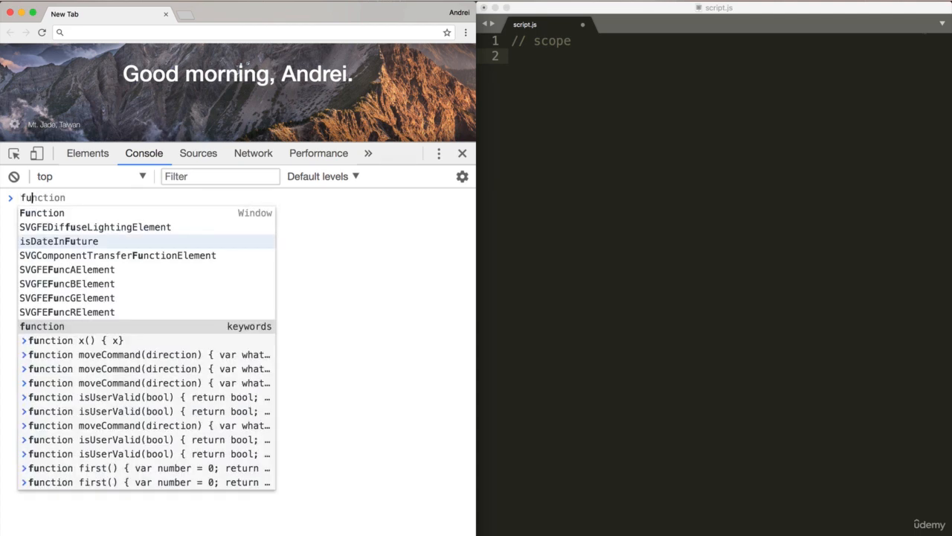
- Define function aa() { console.log("test"); } in the Console
text(aa)
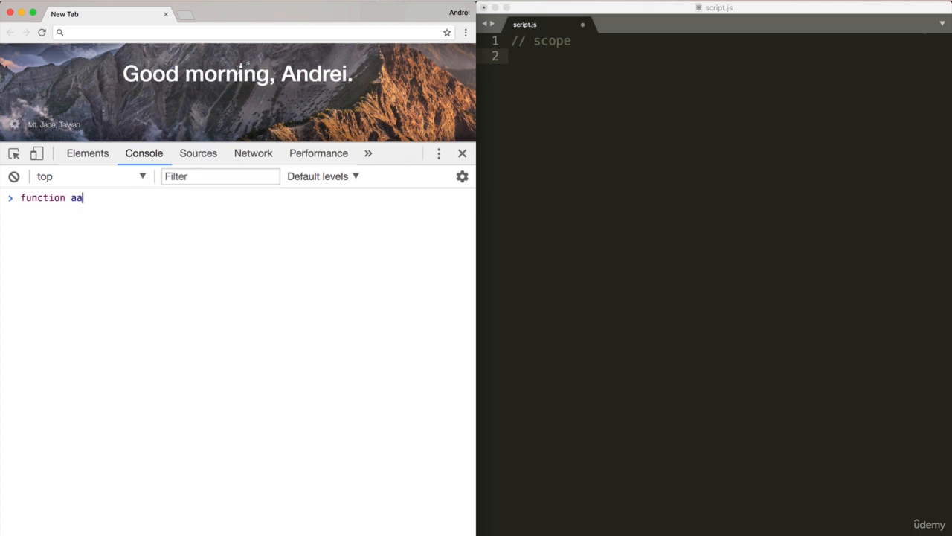
text(() {)
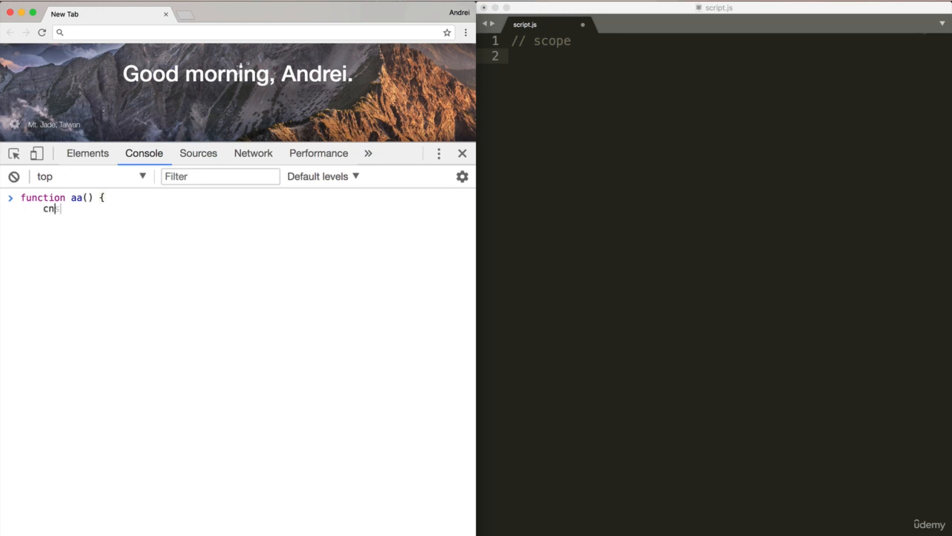
text(console.log)
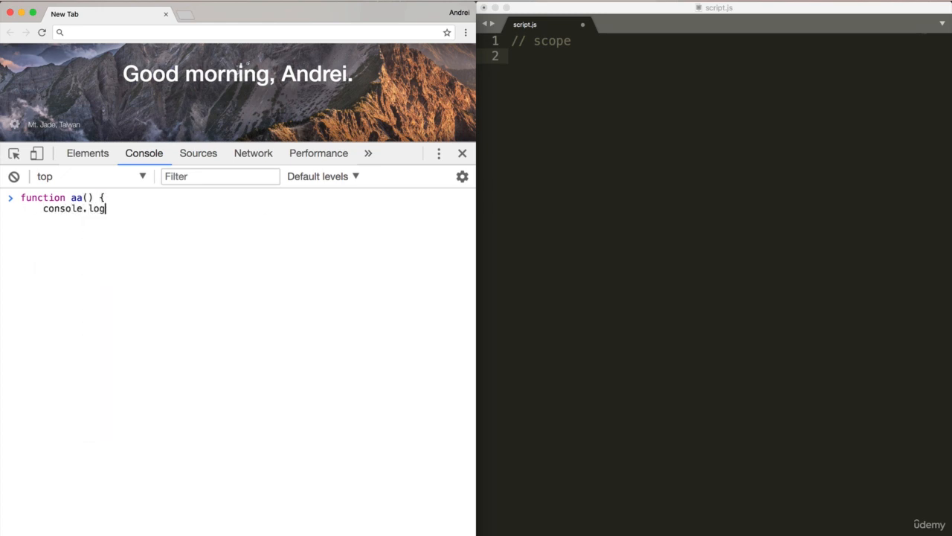
text(("test");)
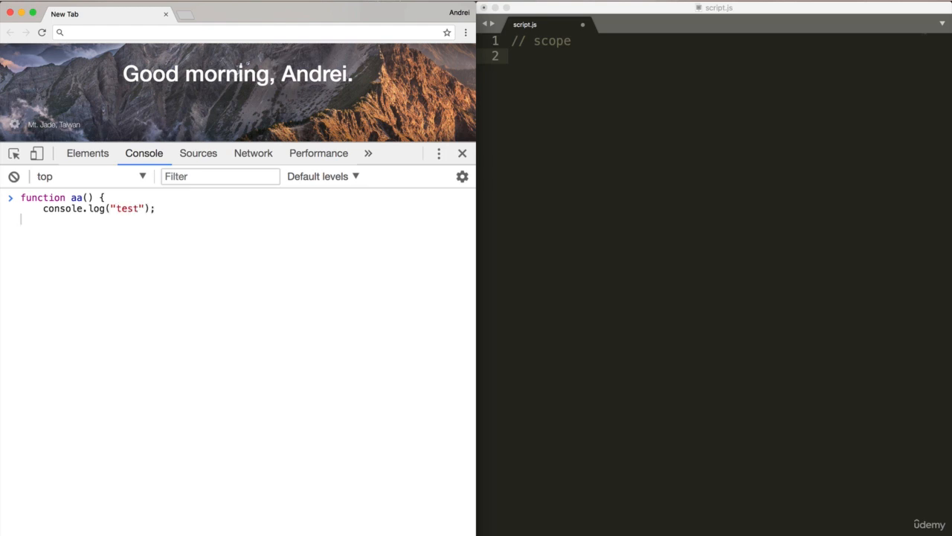
key(Enter)
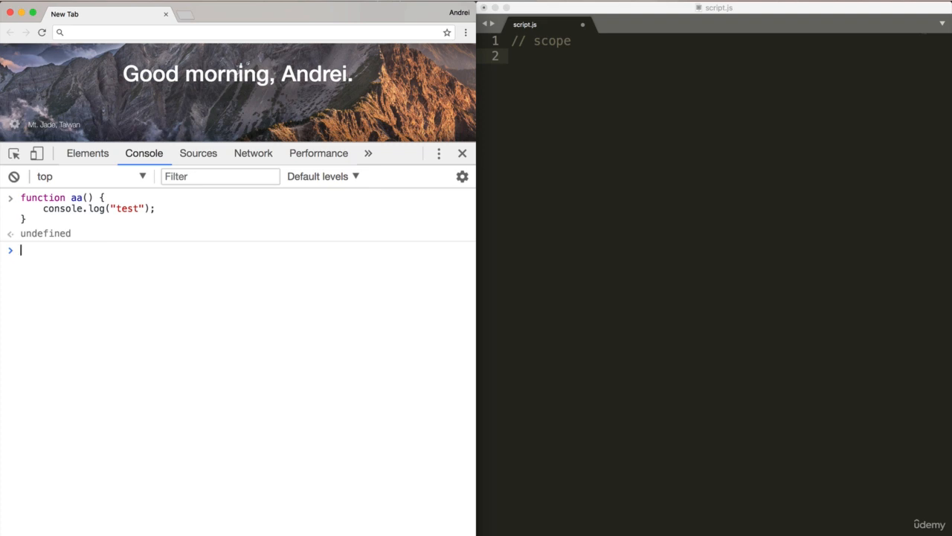
mouse_move(119, 229)
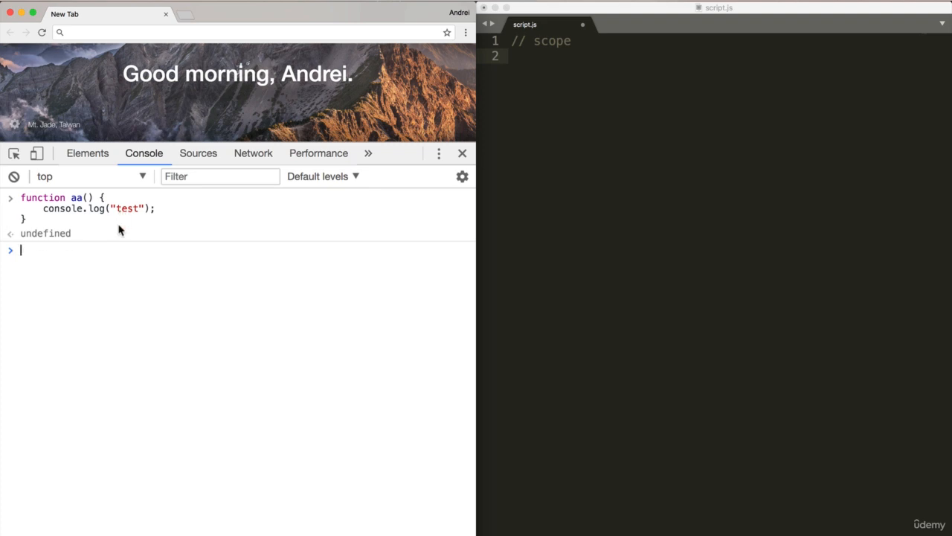
- Call window.aa() to print test and look through the logged window object
text(window.)
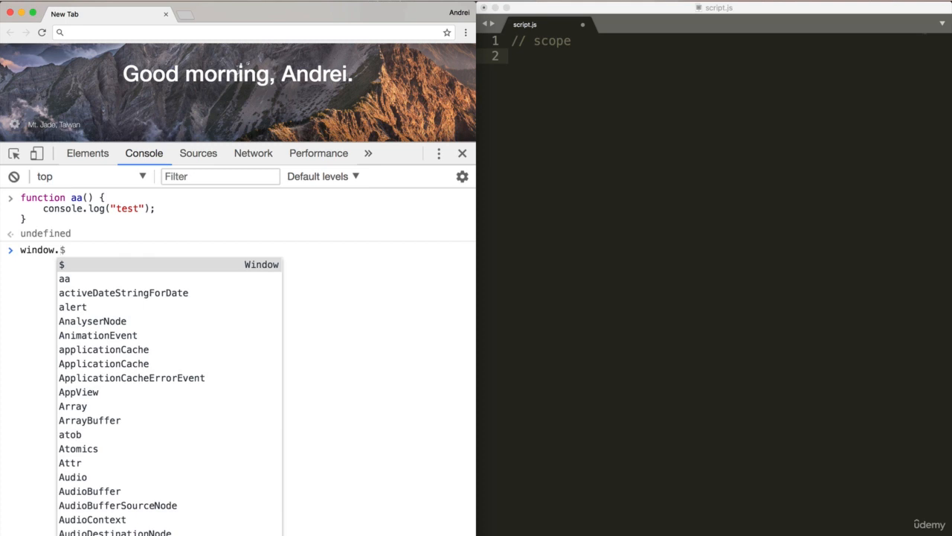
text(aa)
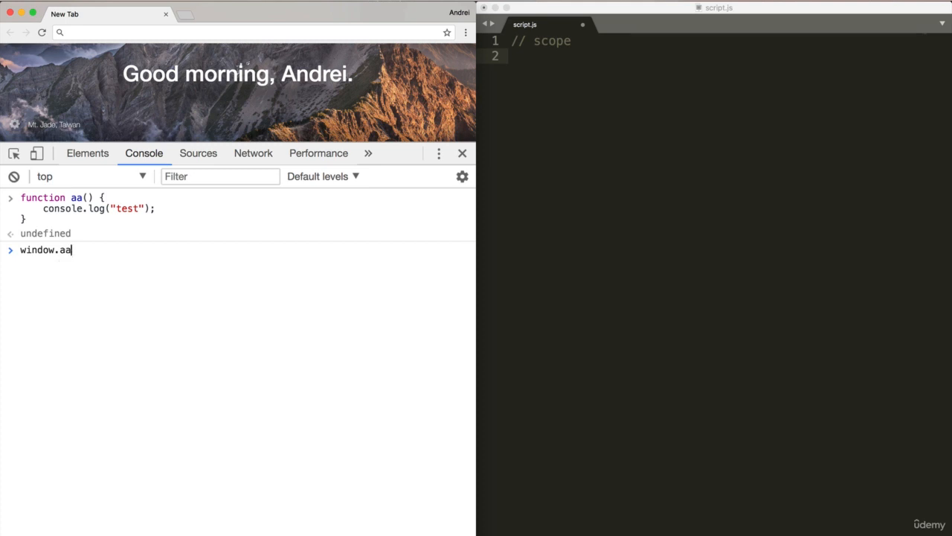
key(Enter)
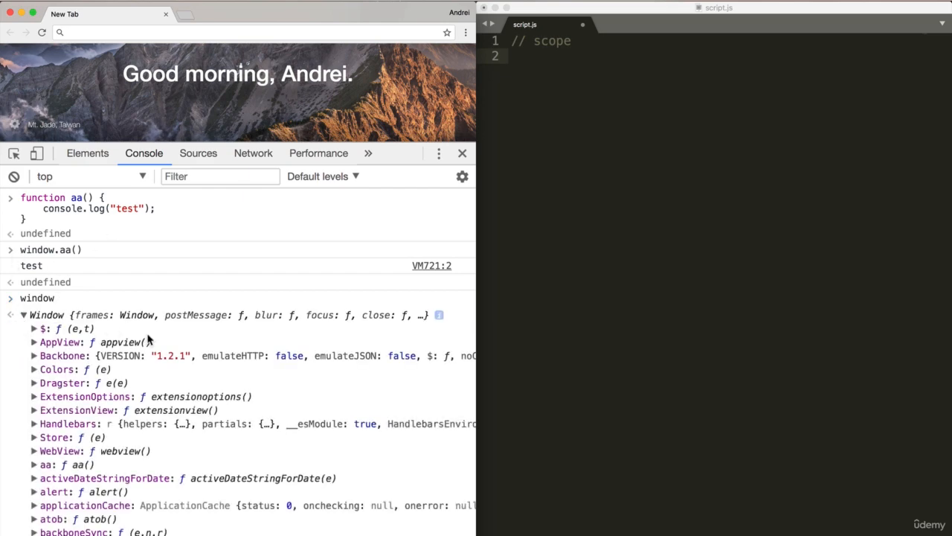
scroll(down, 3)
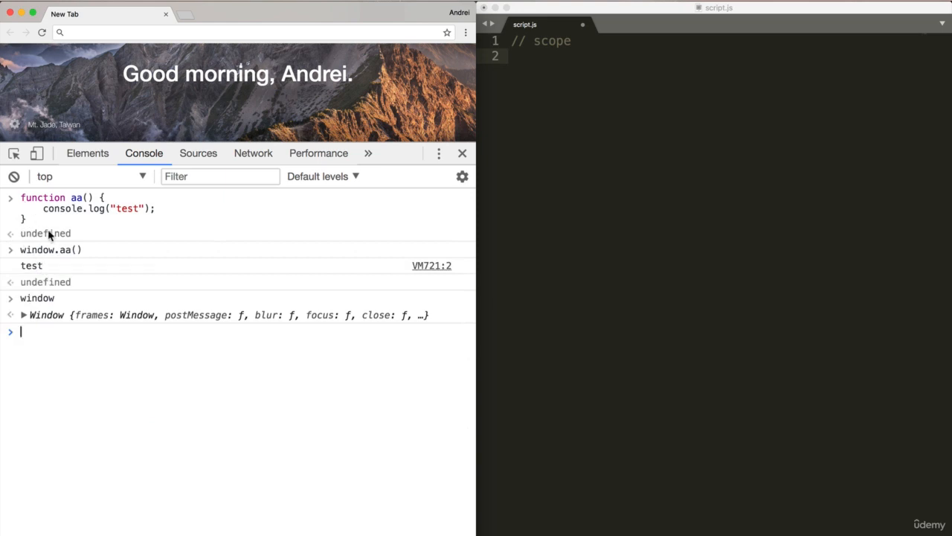
mouse_move(146, 287)
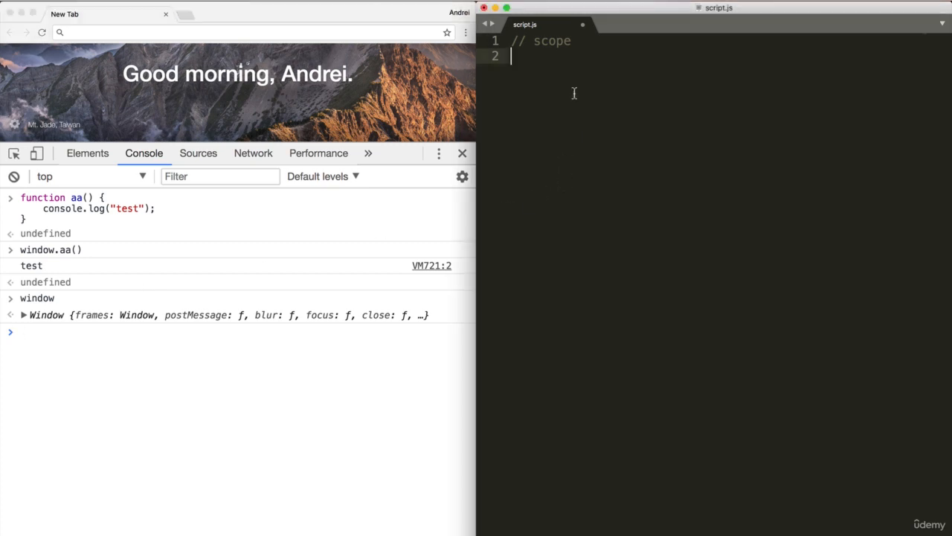
- Write function bb() { var a = "hello"; } below the scope comment in script.js
text(f)
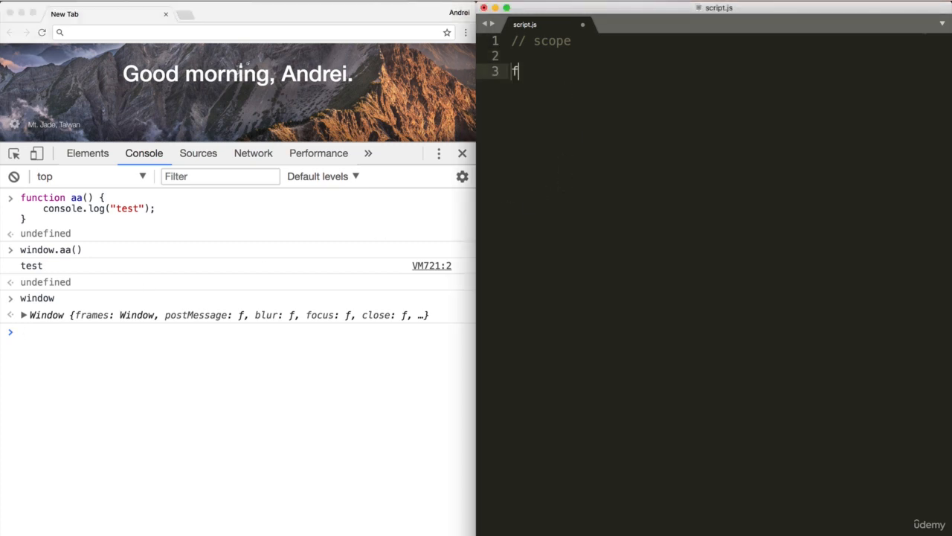
text(unction)
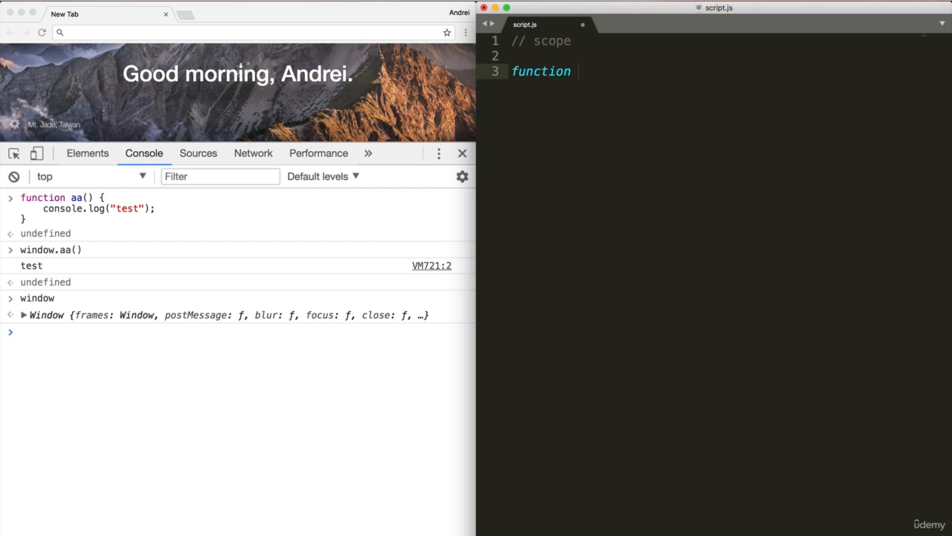
text(bb)
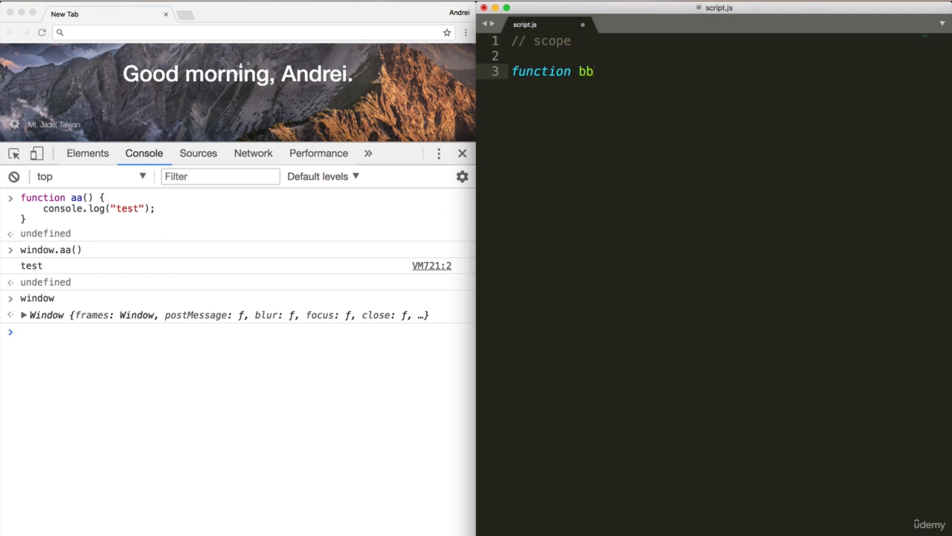
text(() {)
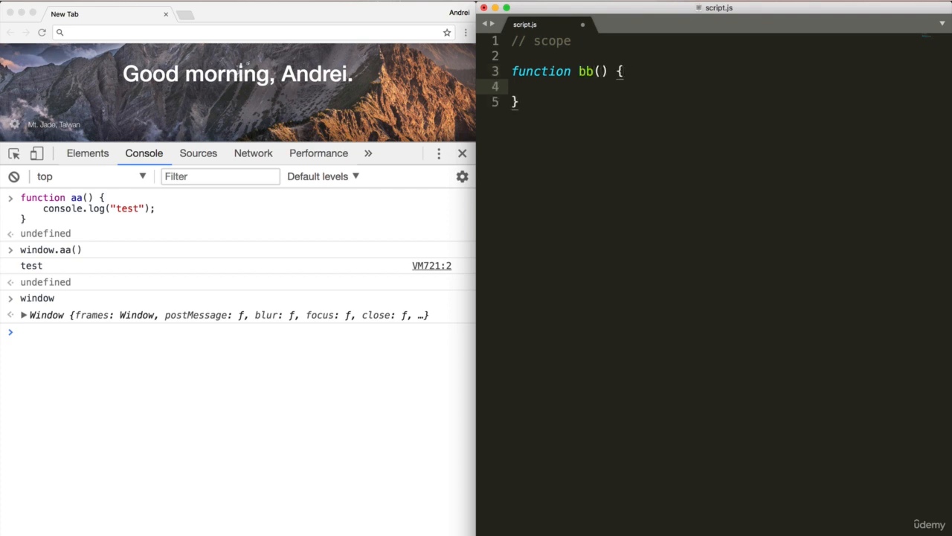
text(var)
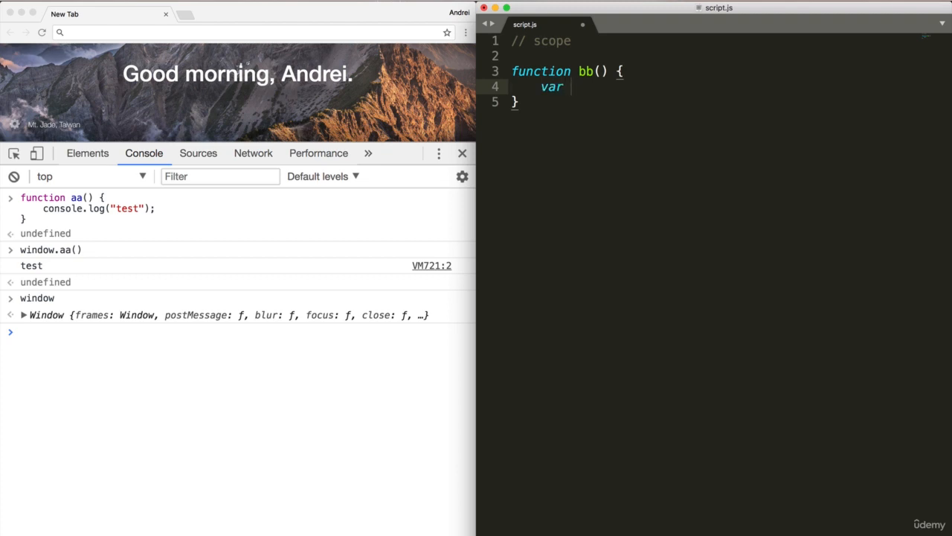
text(a = "hello)
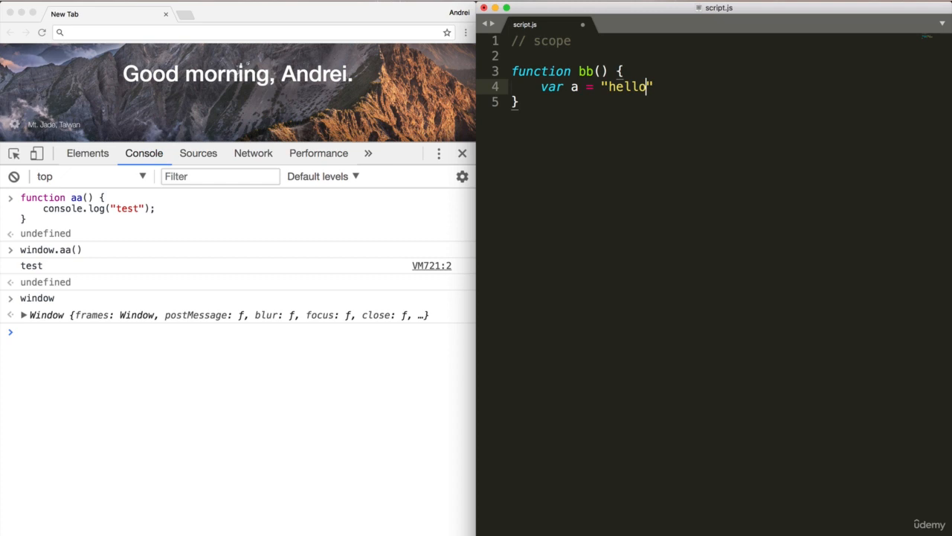
text(;)
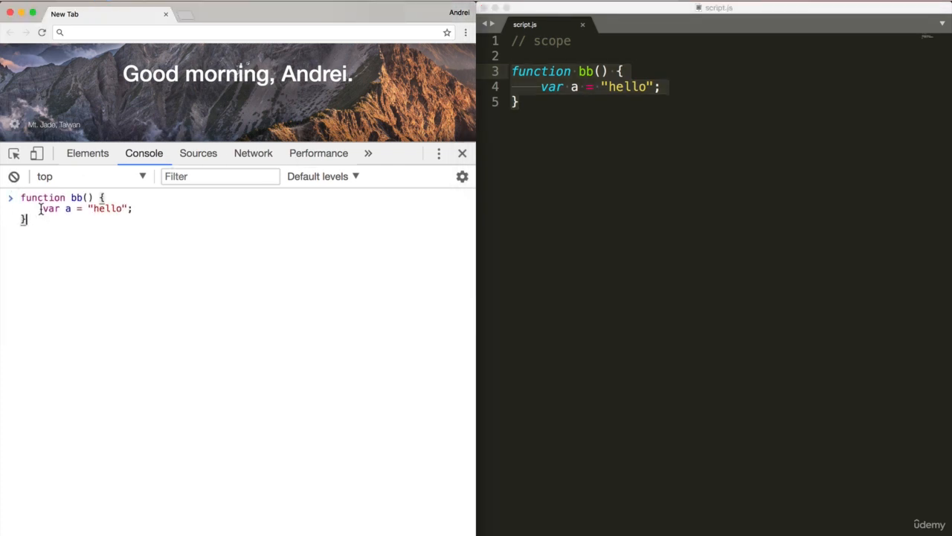
- Attempt console.log(a) from the global scope, getting a ReferenceError
text(window)
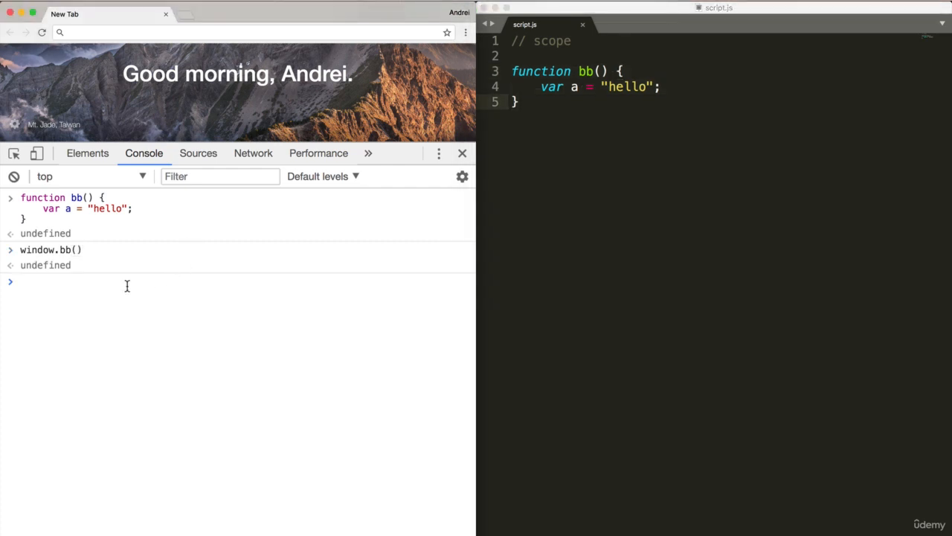
text(console.log)
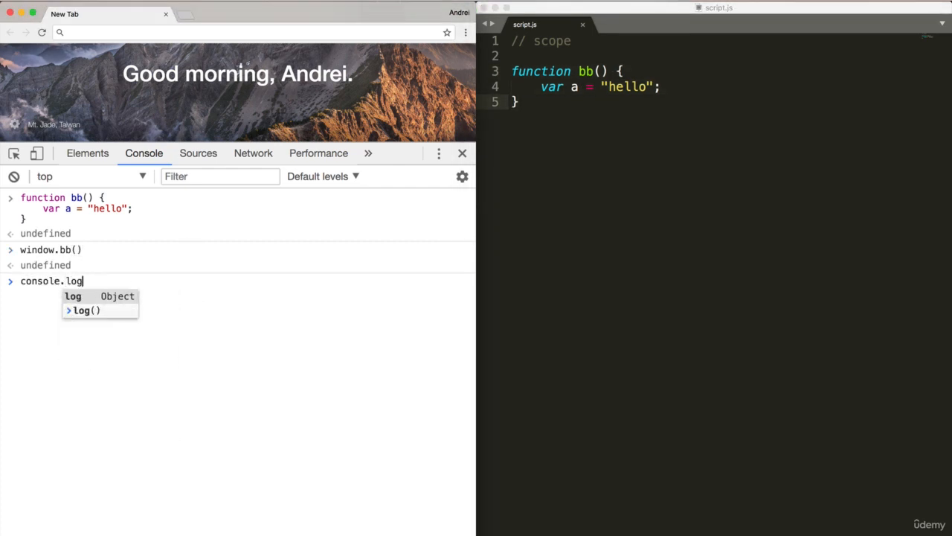
text((a);)
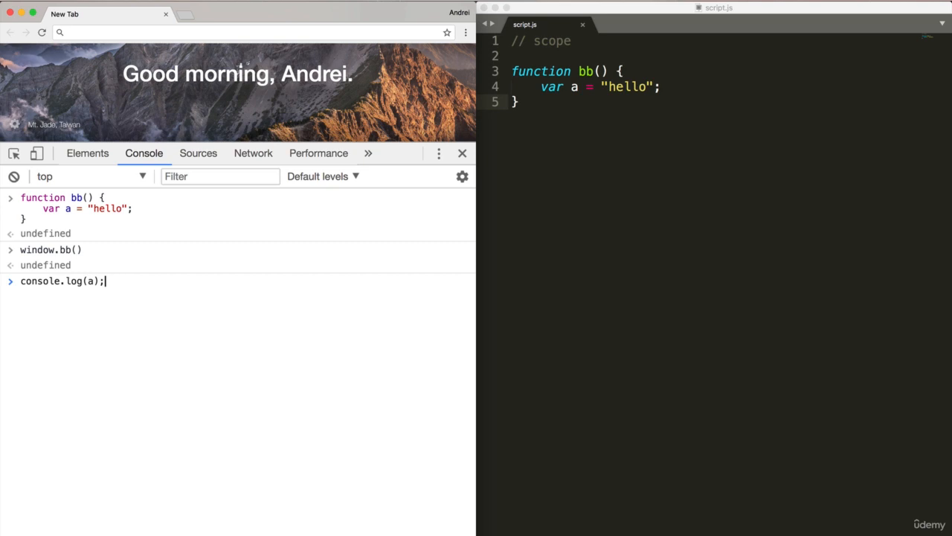
key(Enter)
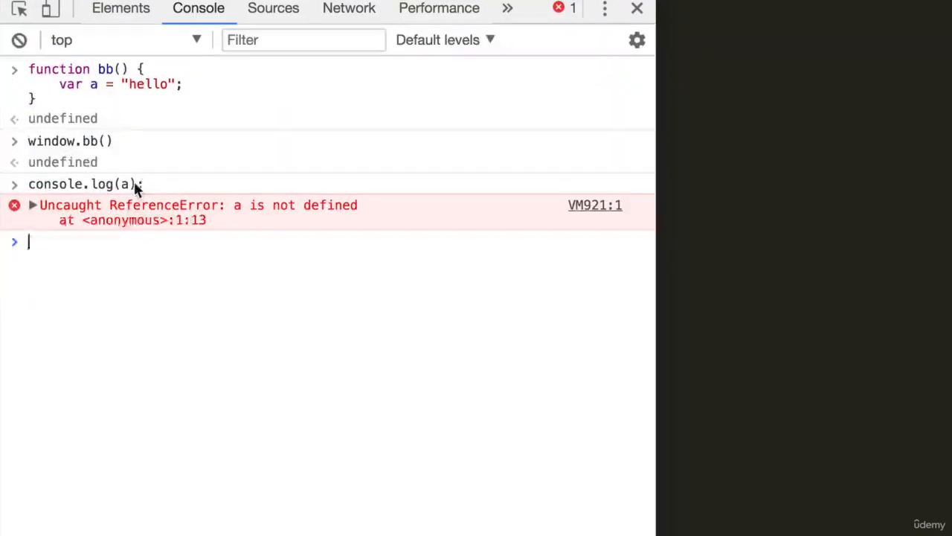
mouse_move(74, 71)
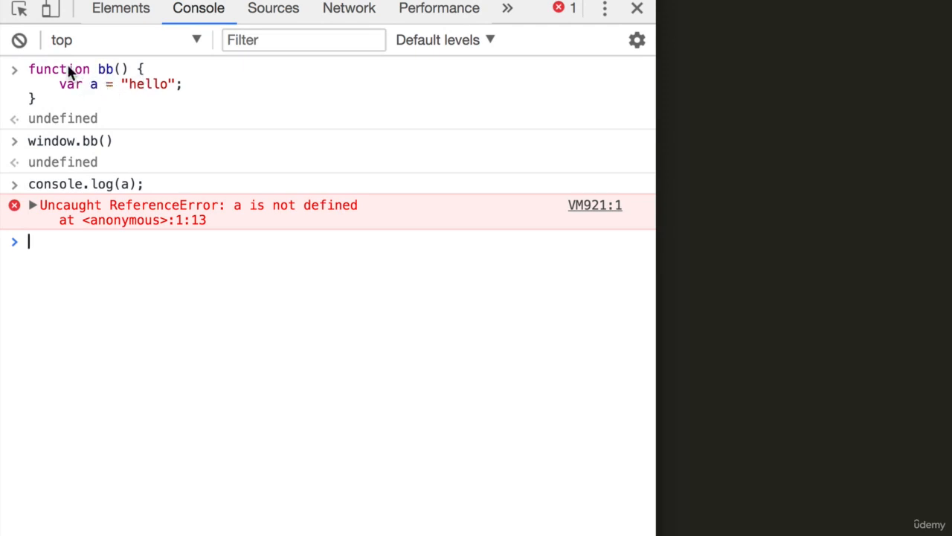
mouse_move(37, 191)
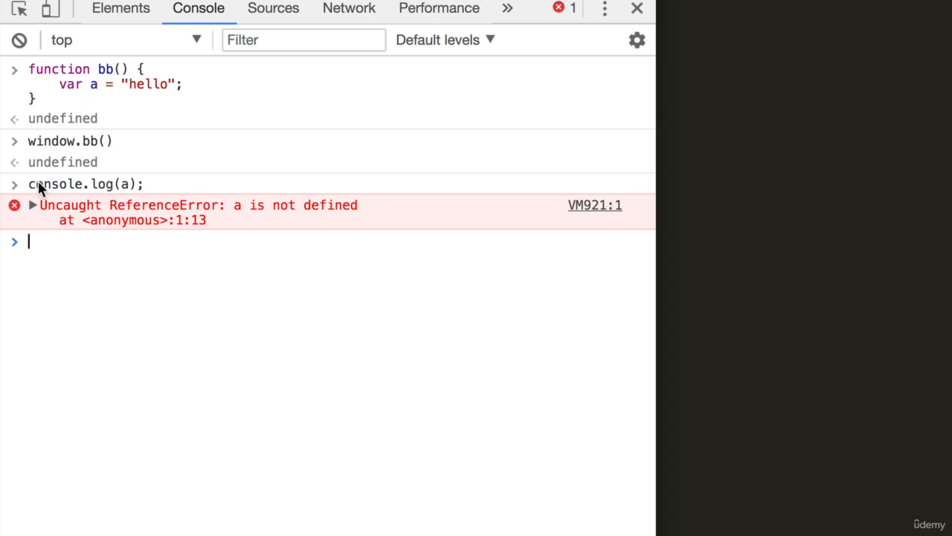
mouse_move(134, 184)
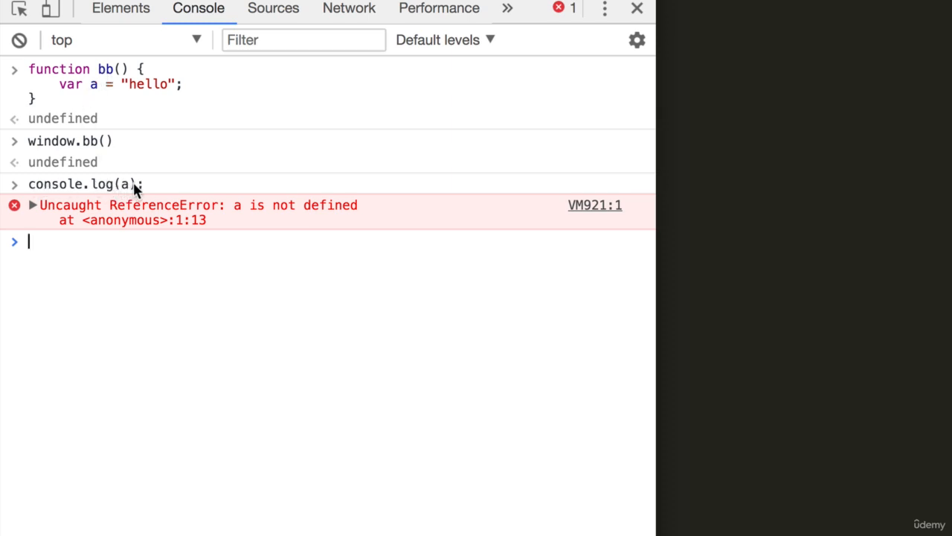
- Redefine bb with console.log(a) inside and call bb() so it prints hello
text(window.bb())
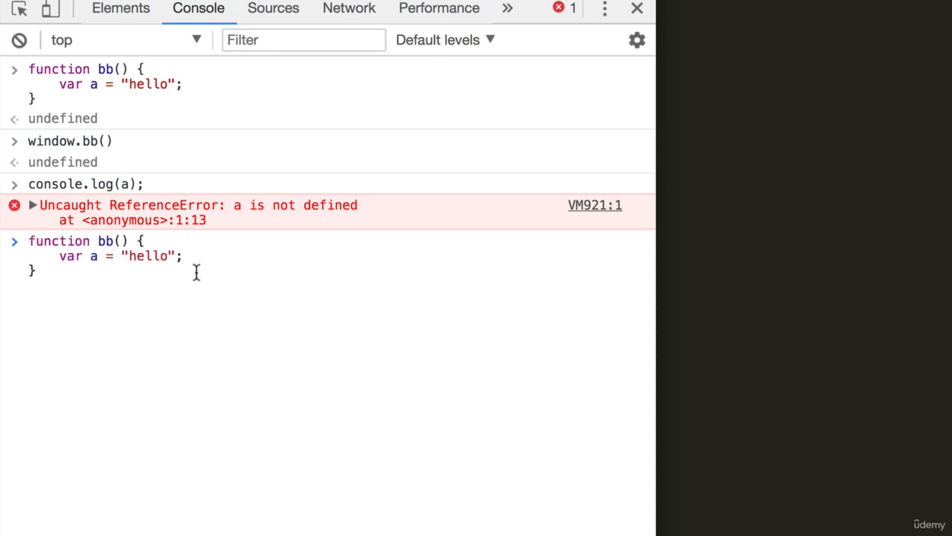
key(Enter)
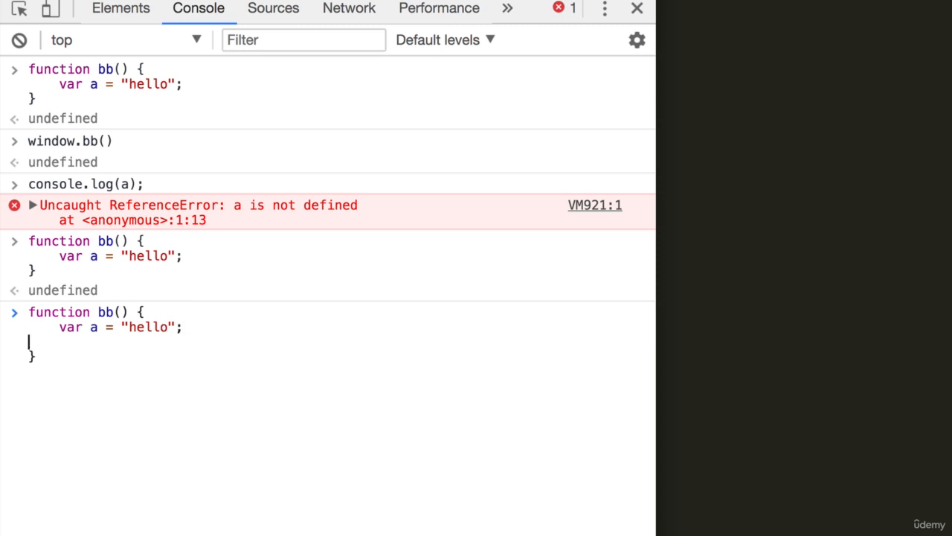
text(console.log(a);)
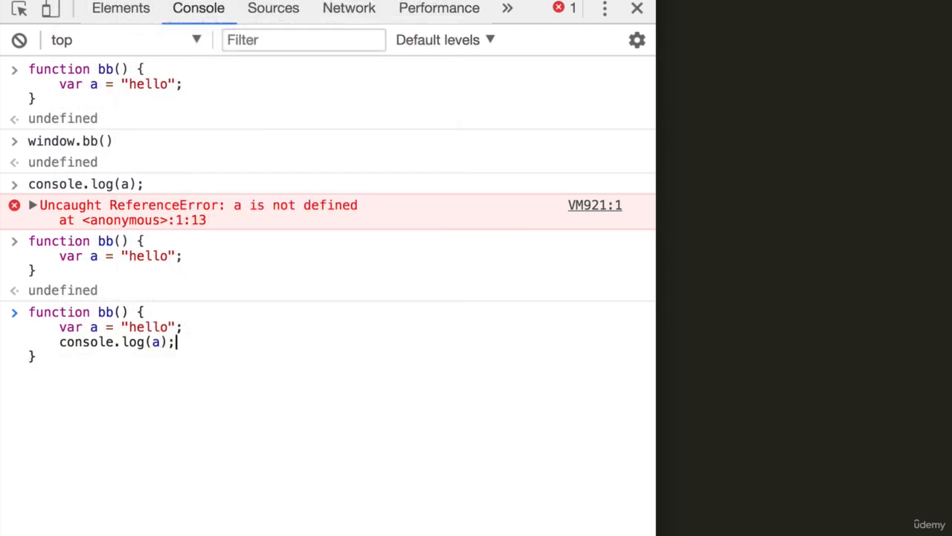
key(Enter)
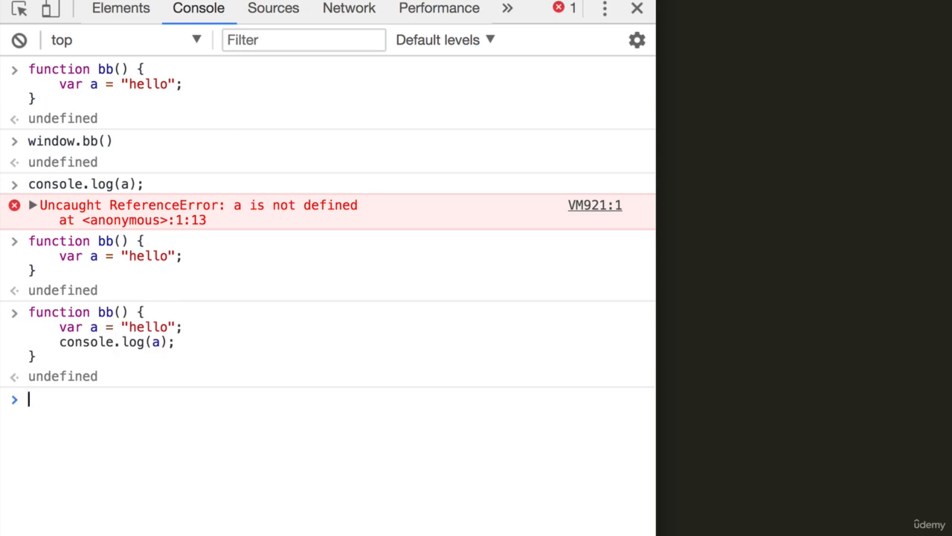
text(bb())
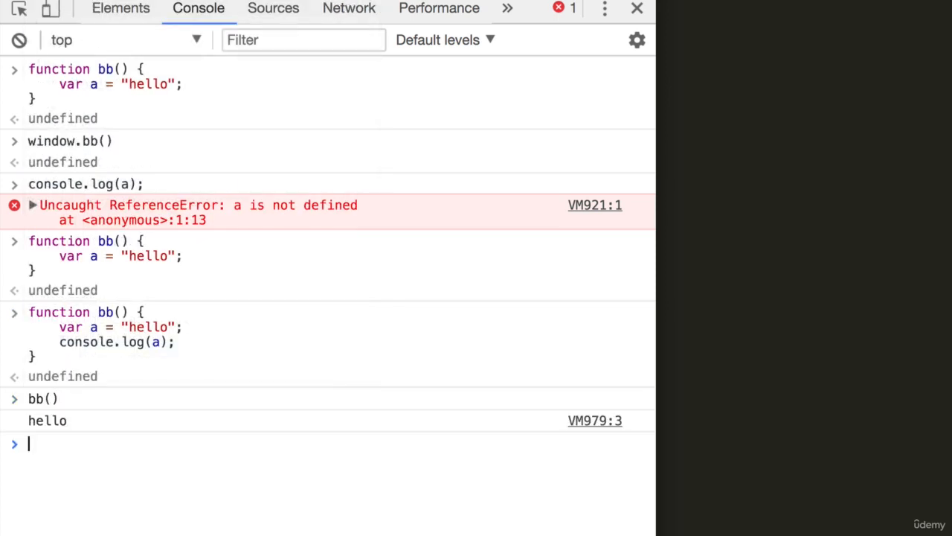
key(Enter)
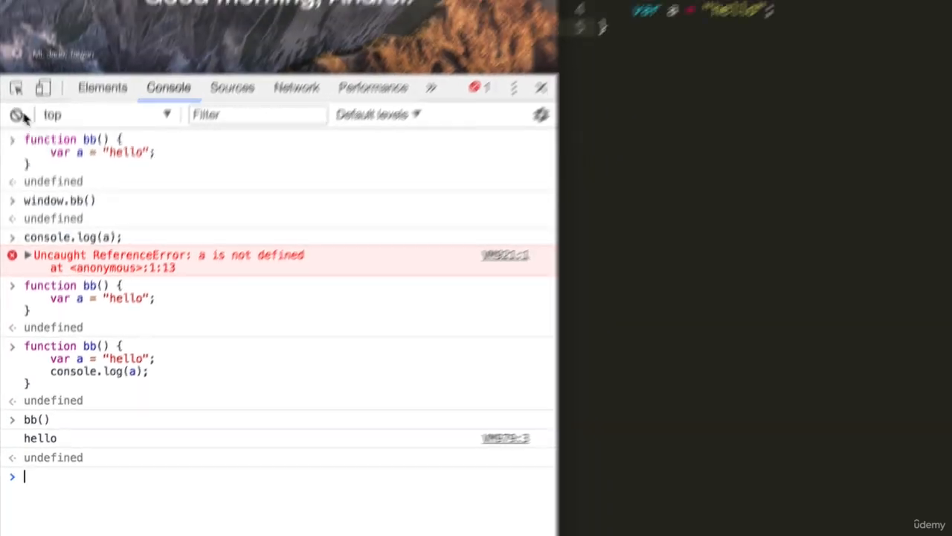
- Declare var b = "Can I access this?"; on a new line above function bb in script.js
click(16, 115)
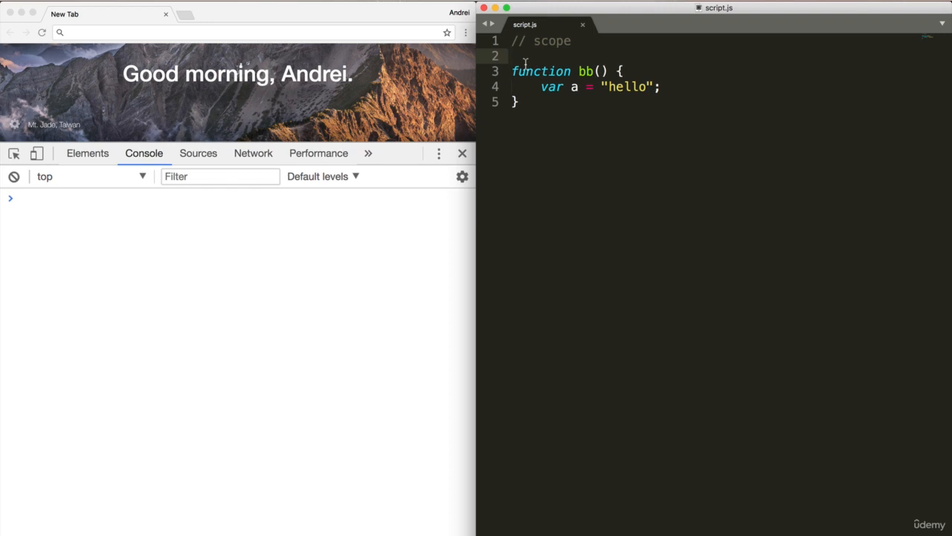
key(Enter)
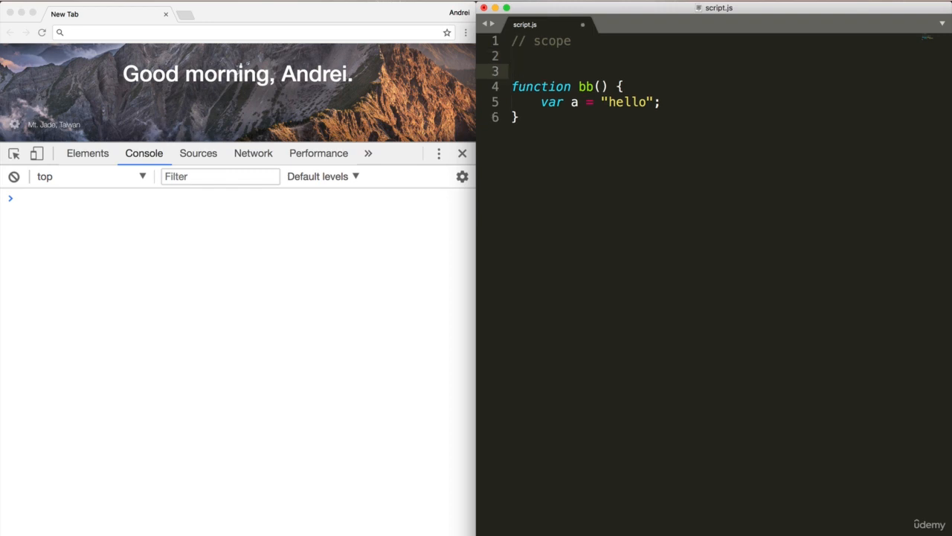
text(var)
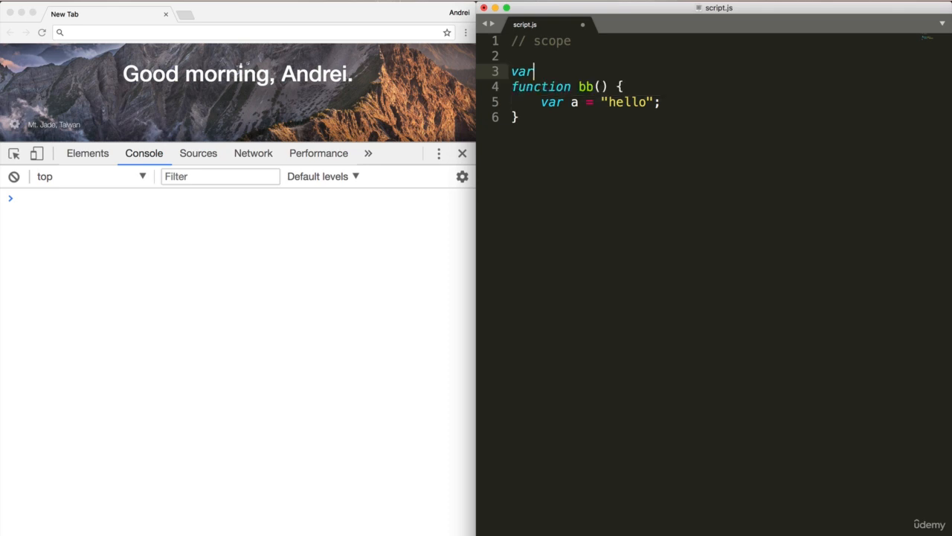
text(b =)
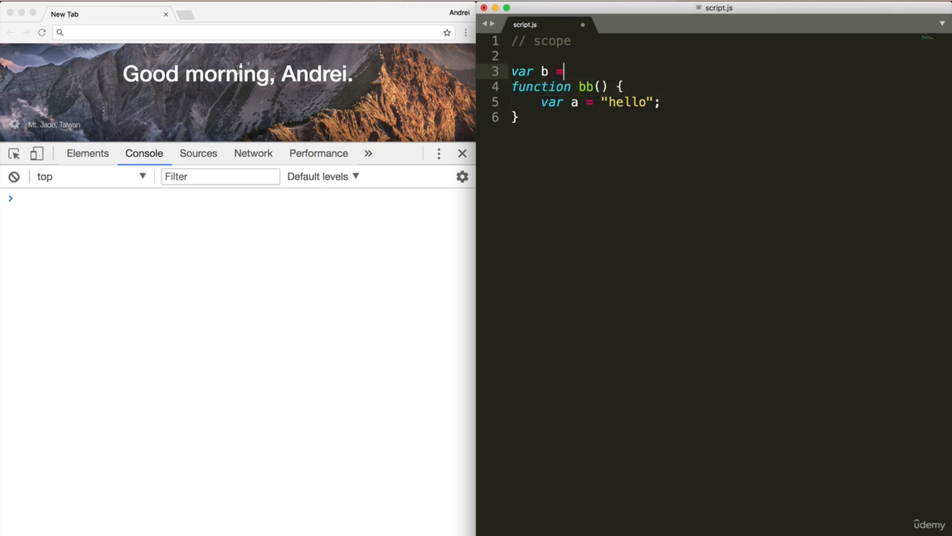
text("c")
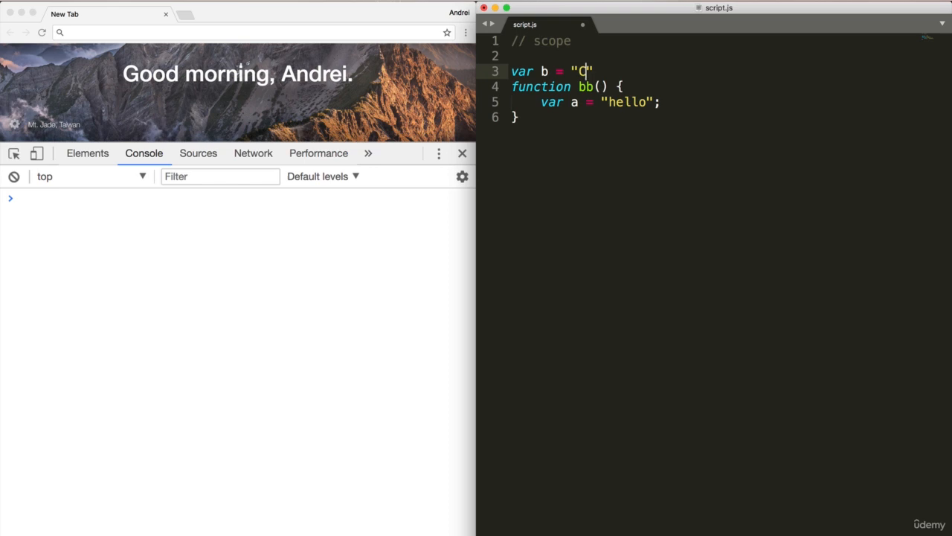
text(an I access t)
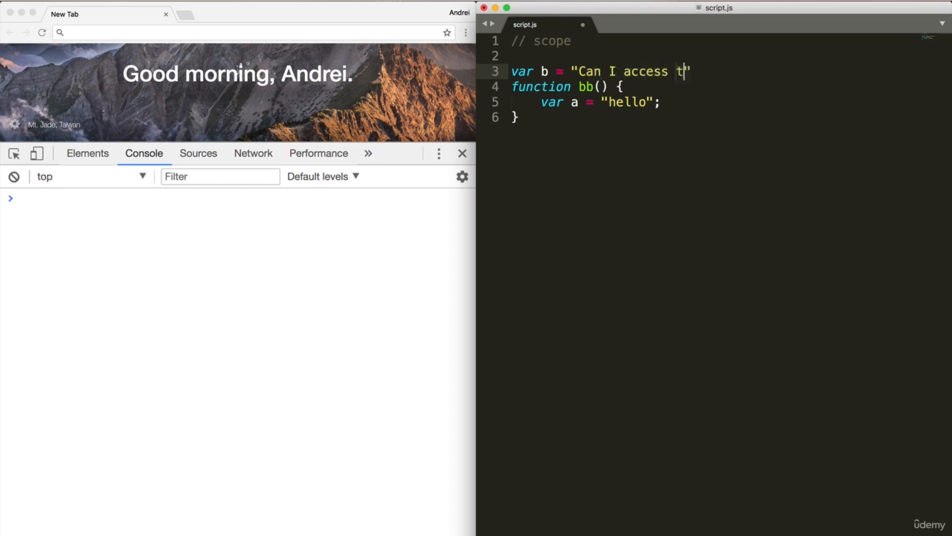
text(his?";)
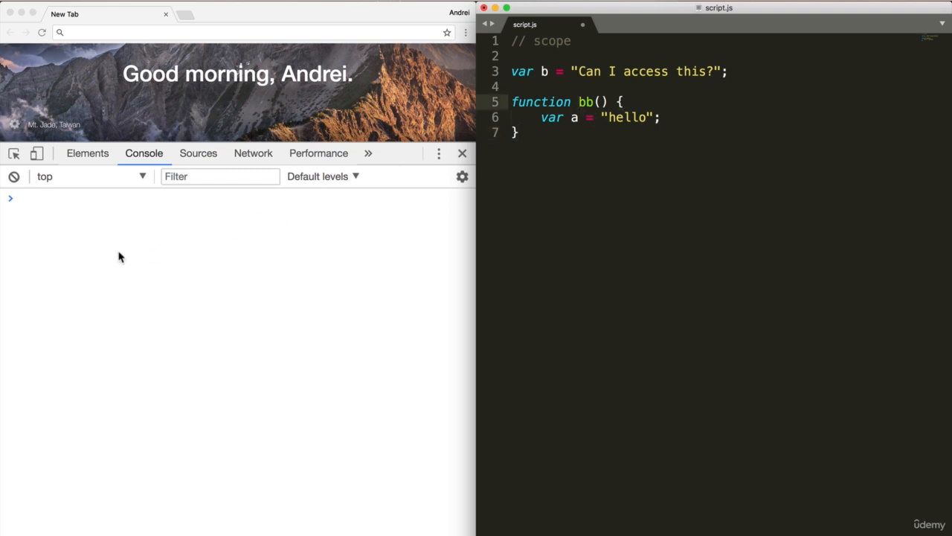
- Enter window.bb and window.b lookups in the Console
text(window.bb)
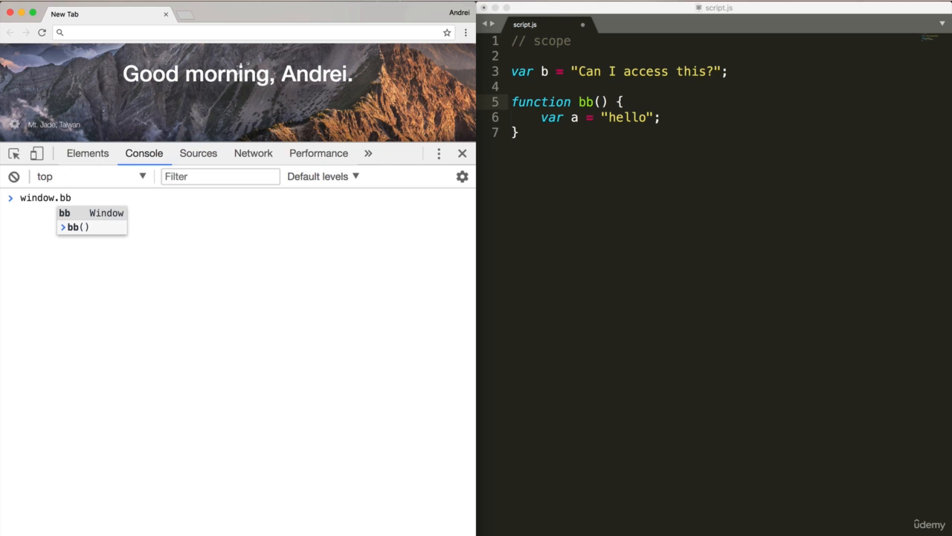
click(596, 101)
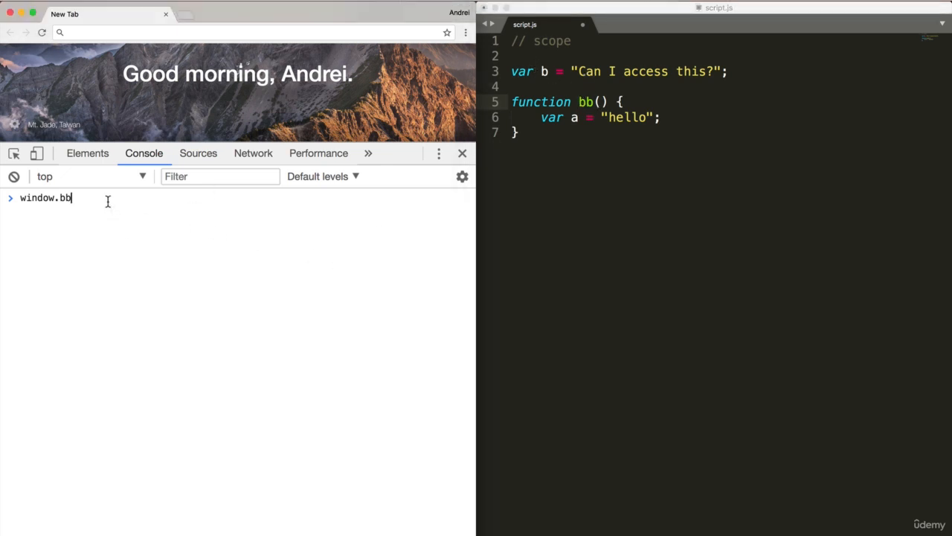
text(window)
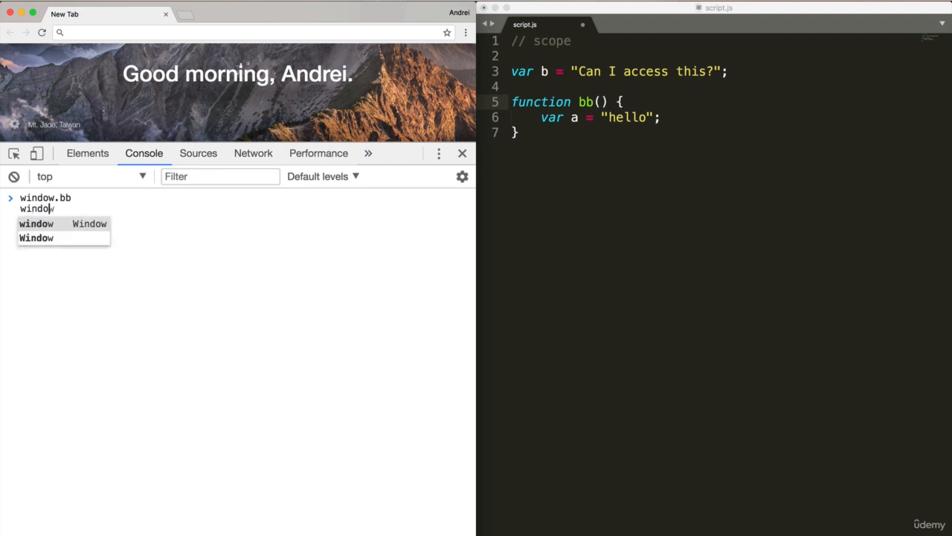
text(b)
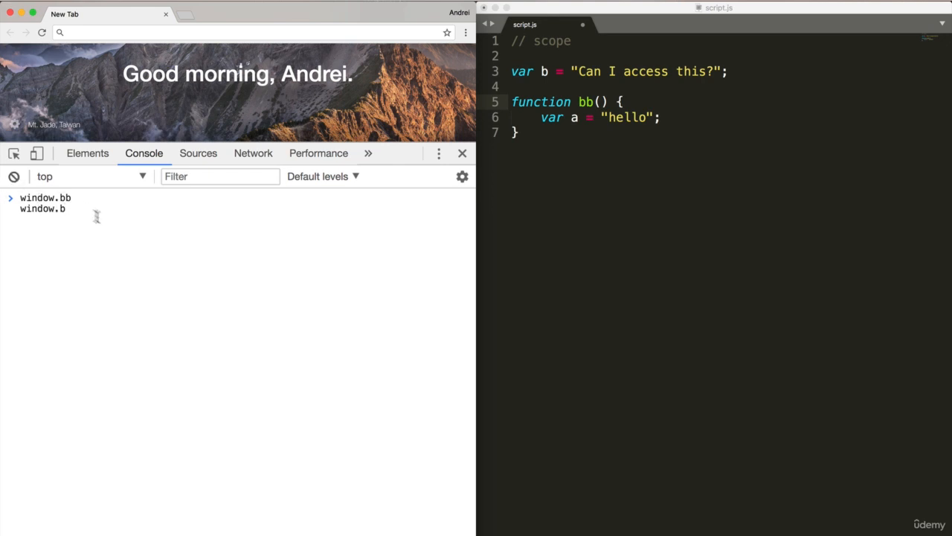
- Evaluate window.b, then give bb a console.log(b) so bb() prints "Can I access this?"
key(Enter)
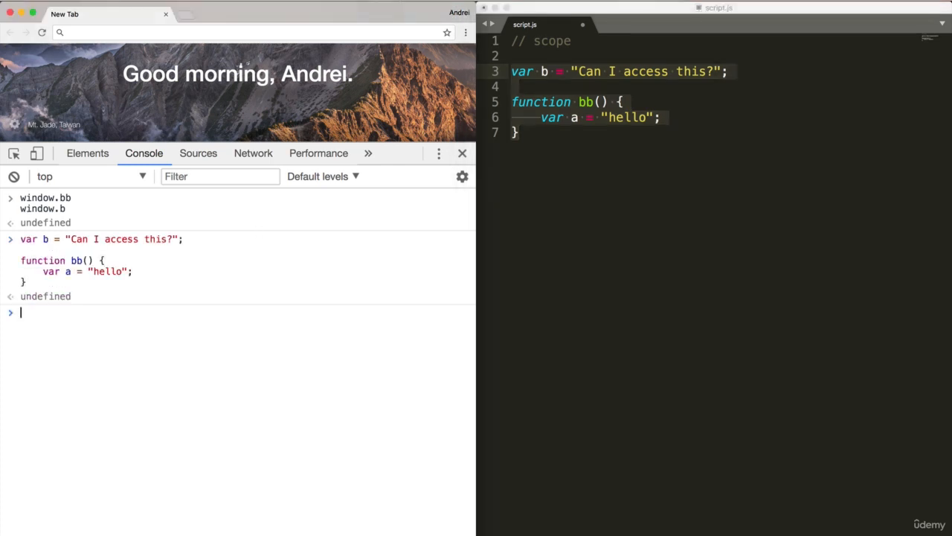
mouse_move(143, 341)
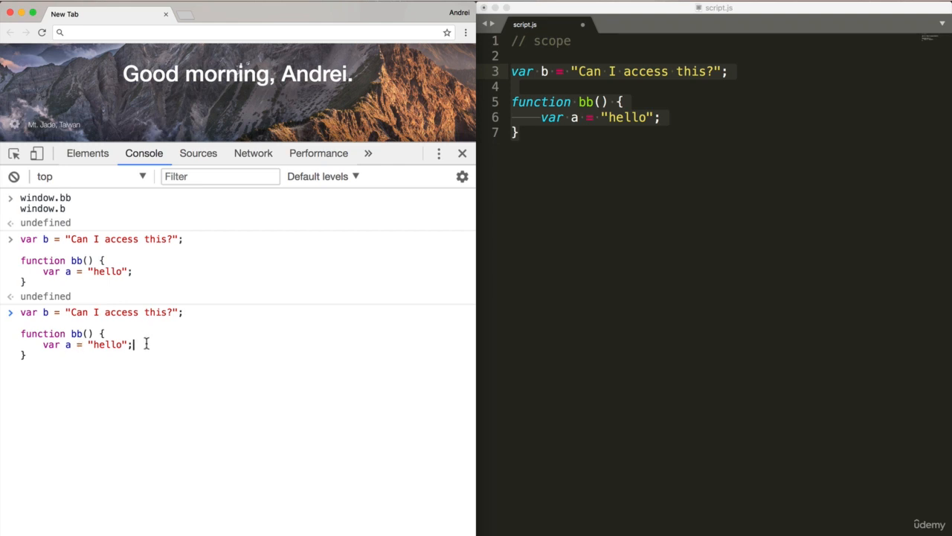
text(console)
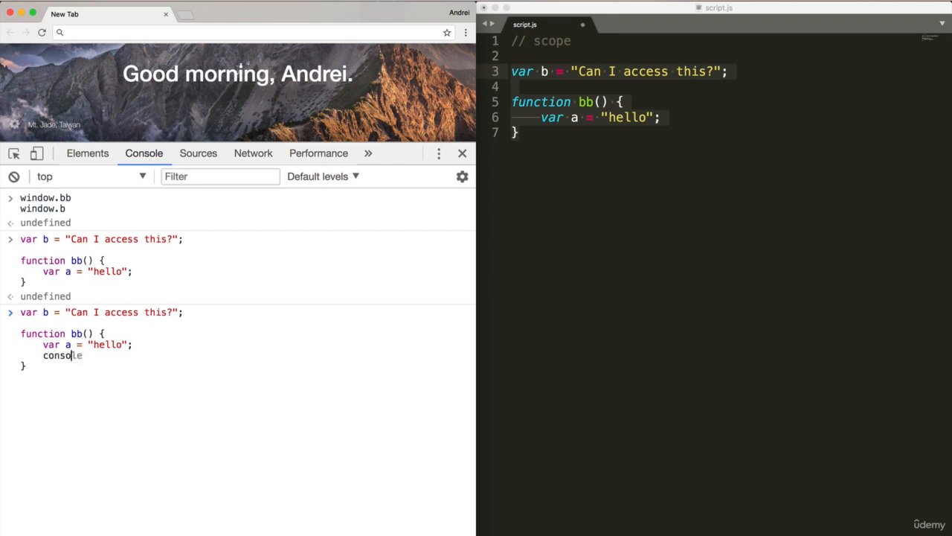
text(.log(b);)
text(bb())
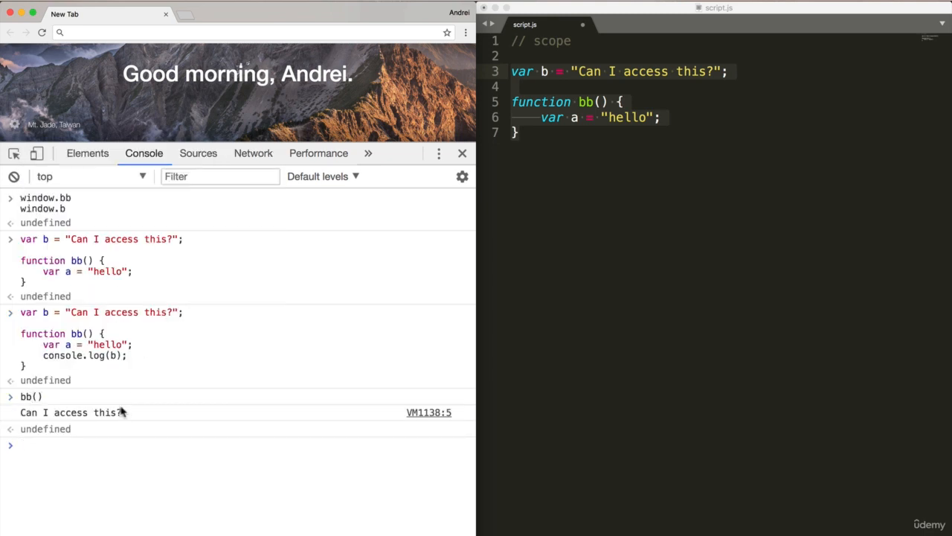
mouse_move(113, 419)
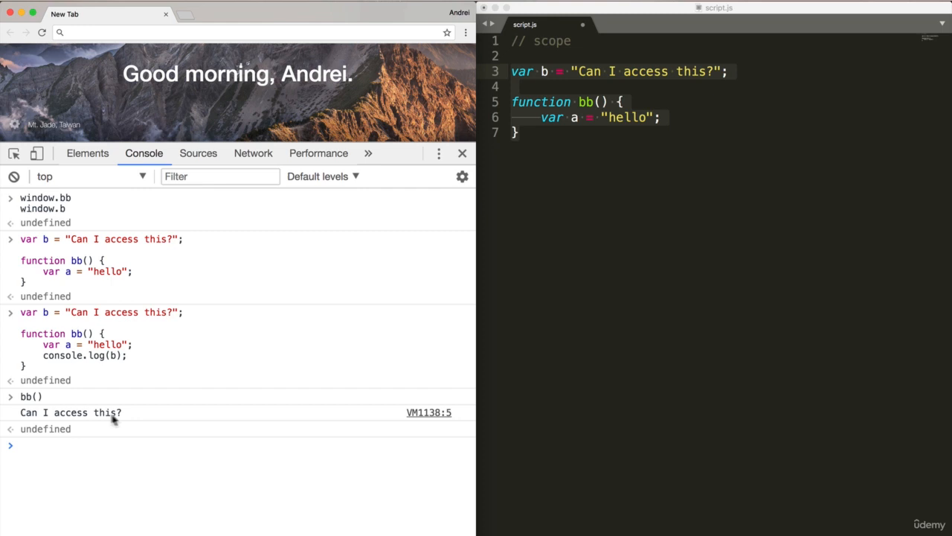
mouse_move(141, 423)
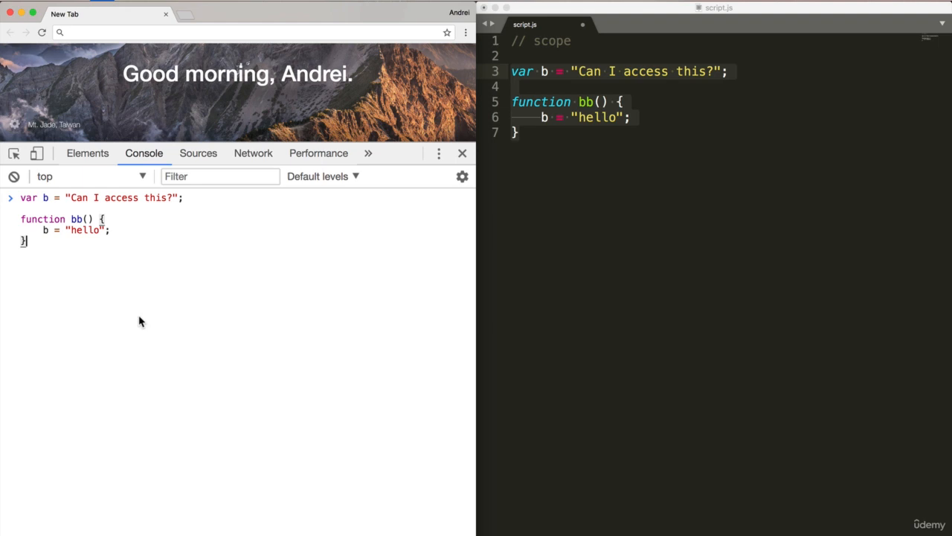
- Log b, call bb() to reassign it to "hello", then log b again
text(c)
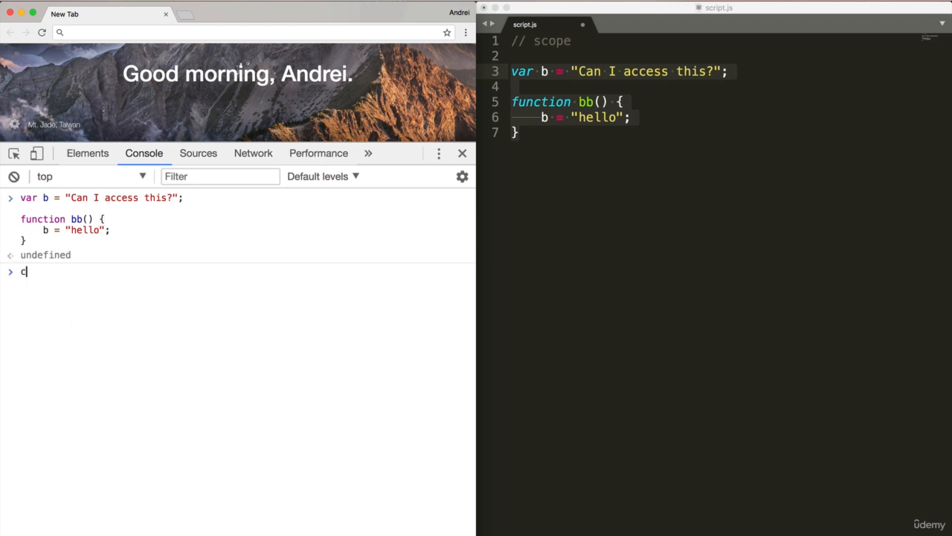
text(onsole.log(b)
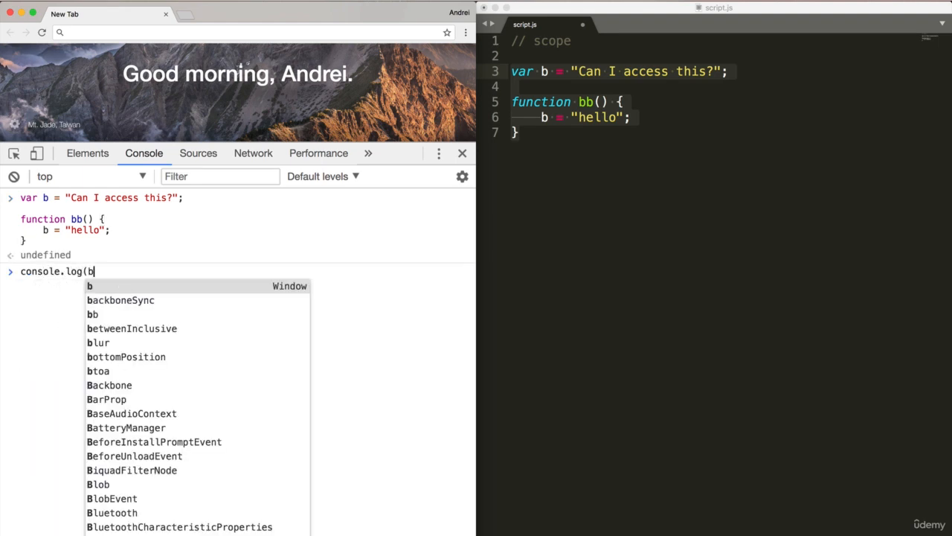
key(Enter)
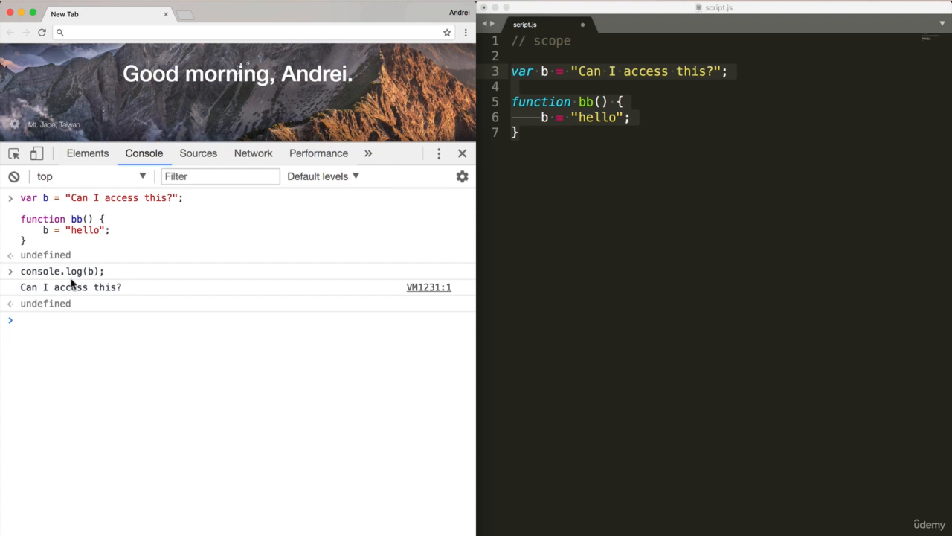
mouse_move(119, 218)
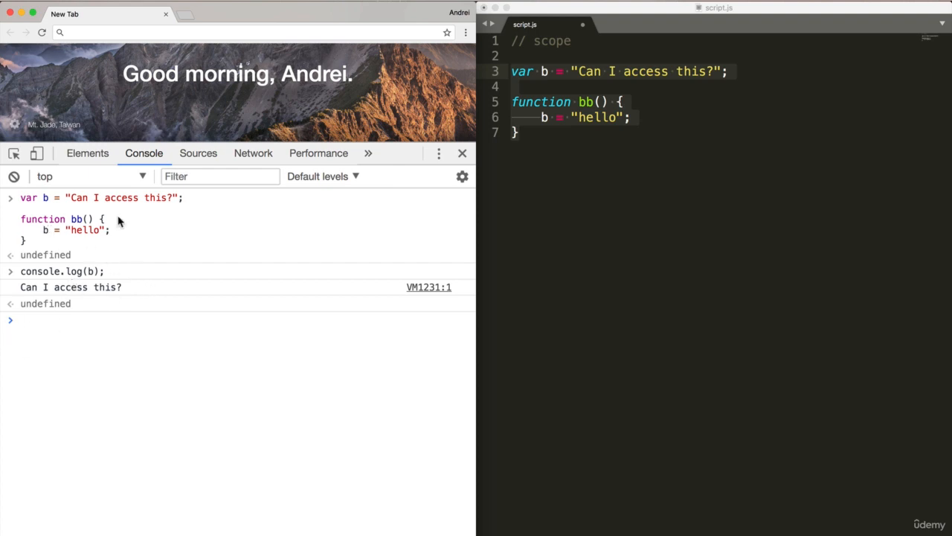
text(bb)
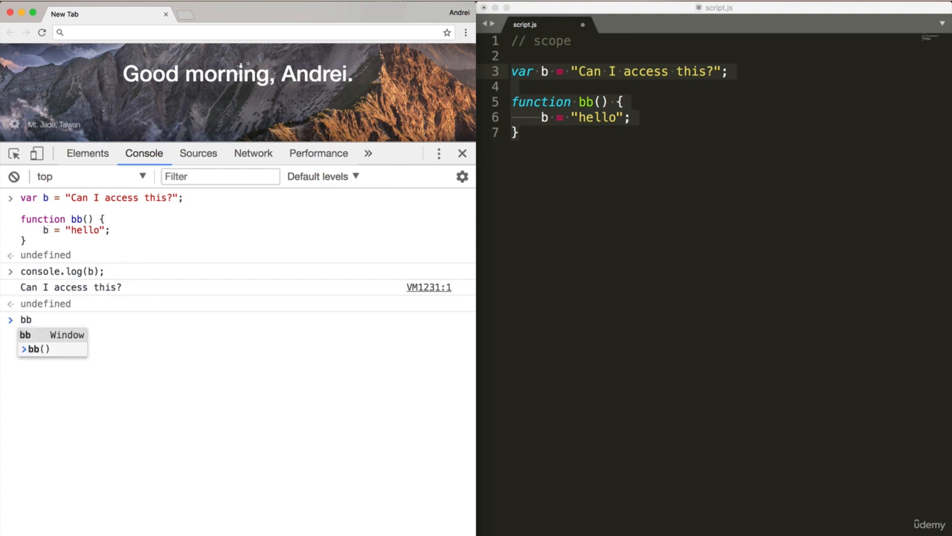
key(Enter)
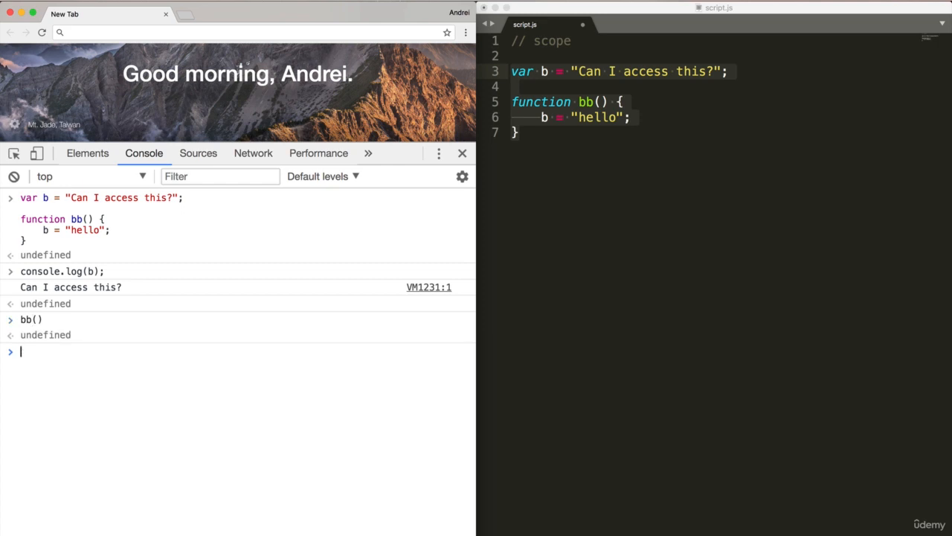
text(console.log(b);)
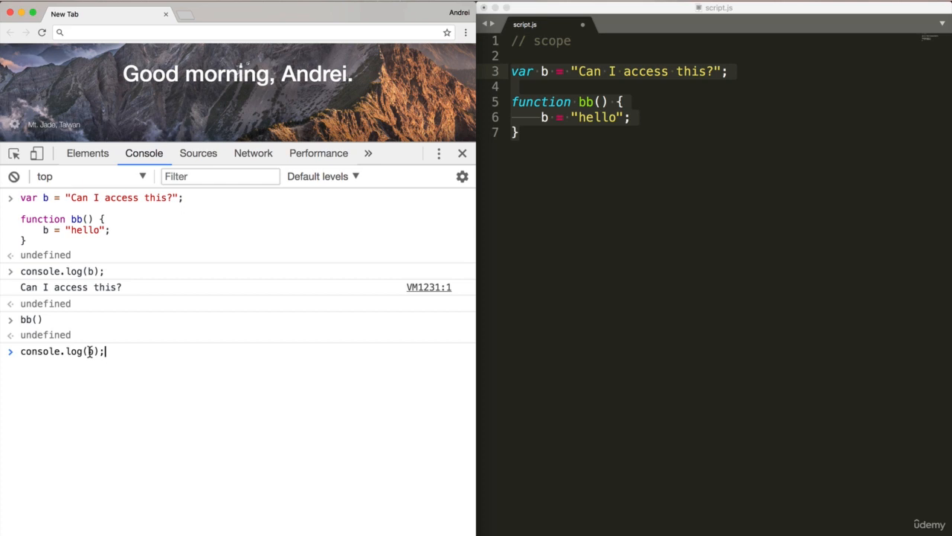
key(Enter)
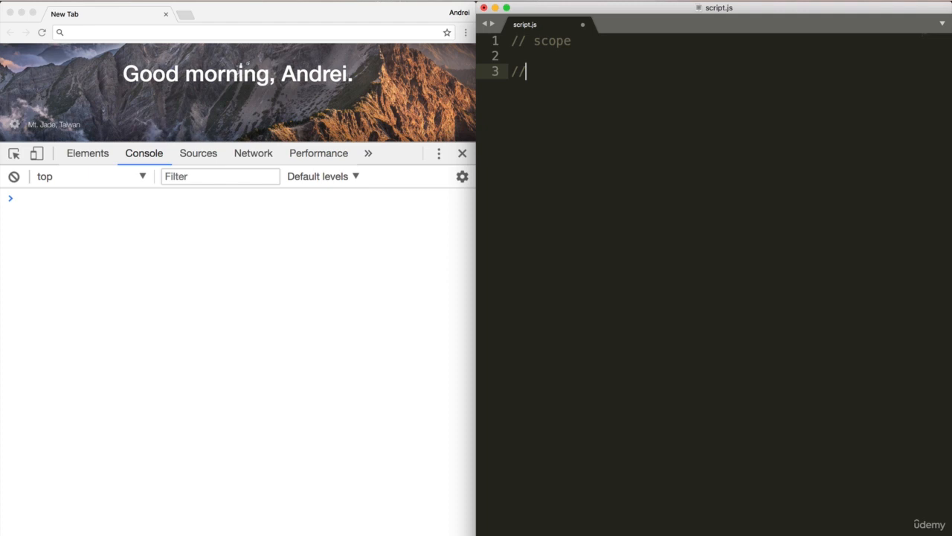
- Add a '// Root Scope (window)' comment and declare var fun = 5; in script.js
text(Root)
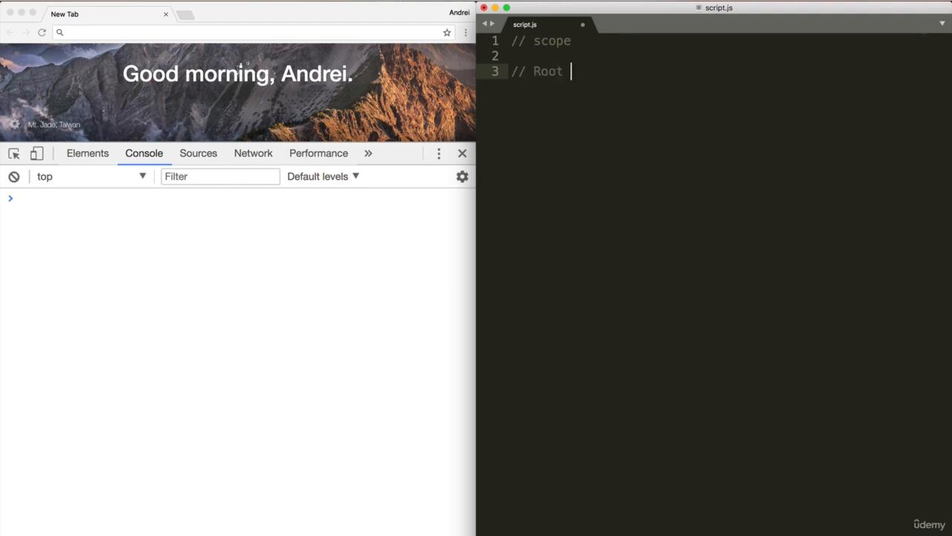
text(Scope)
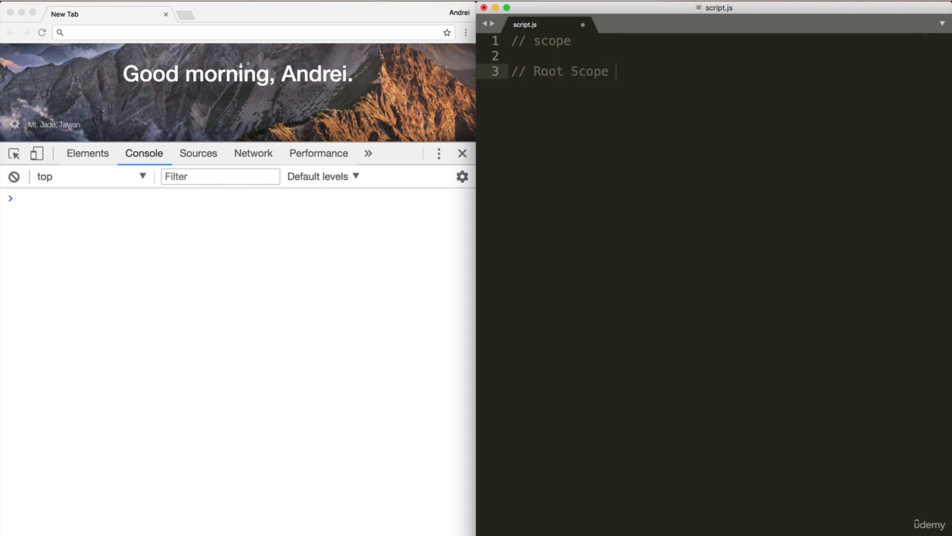
text((window))
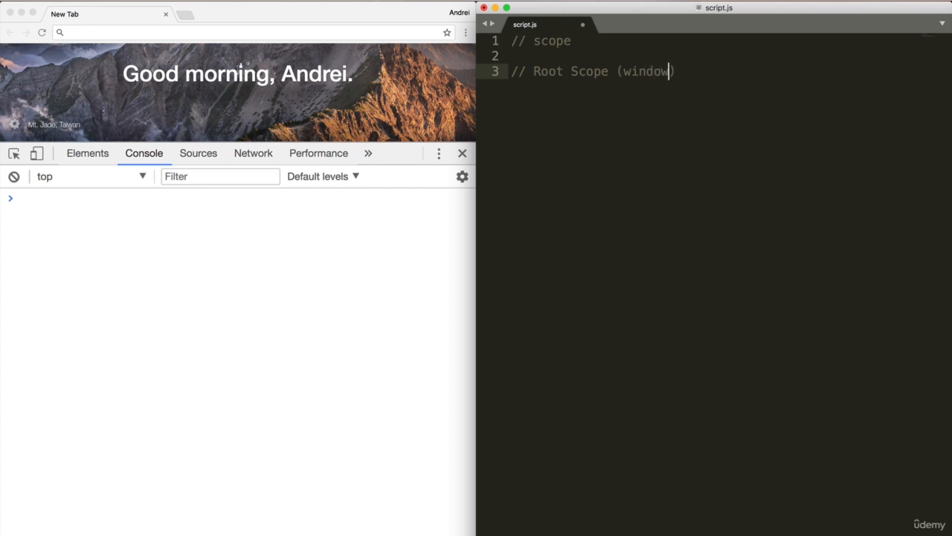
text(var fun)
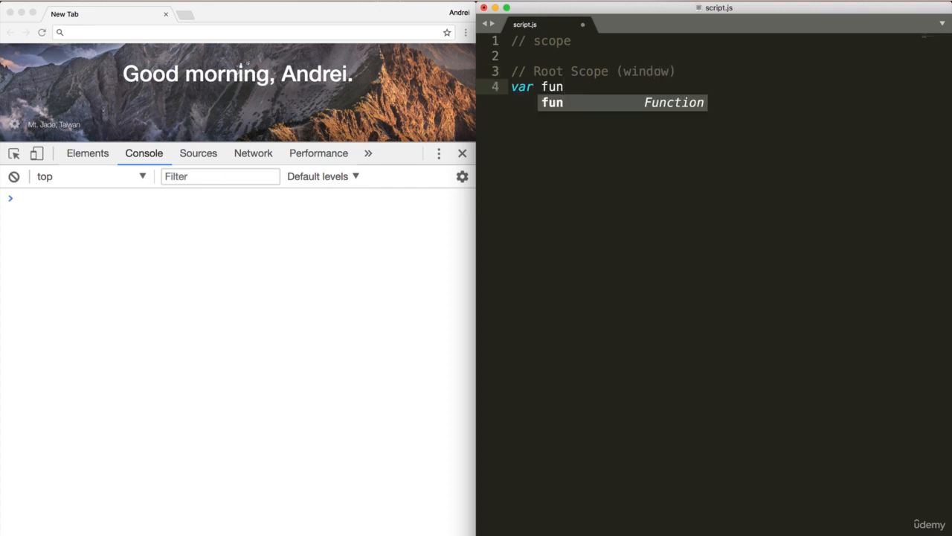
text(= 5;)
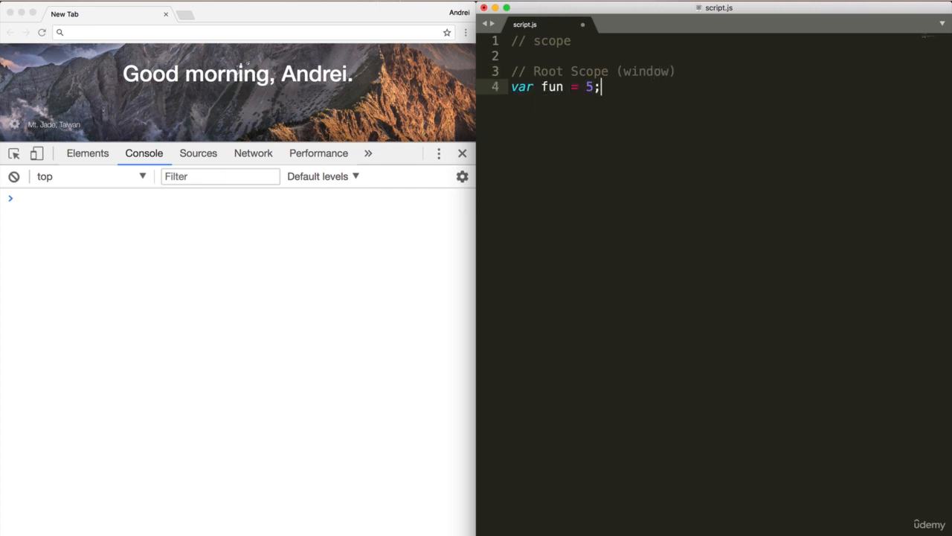
key(Enter)
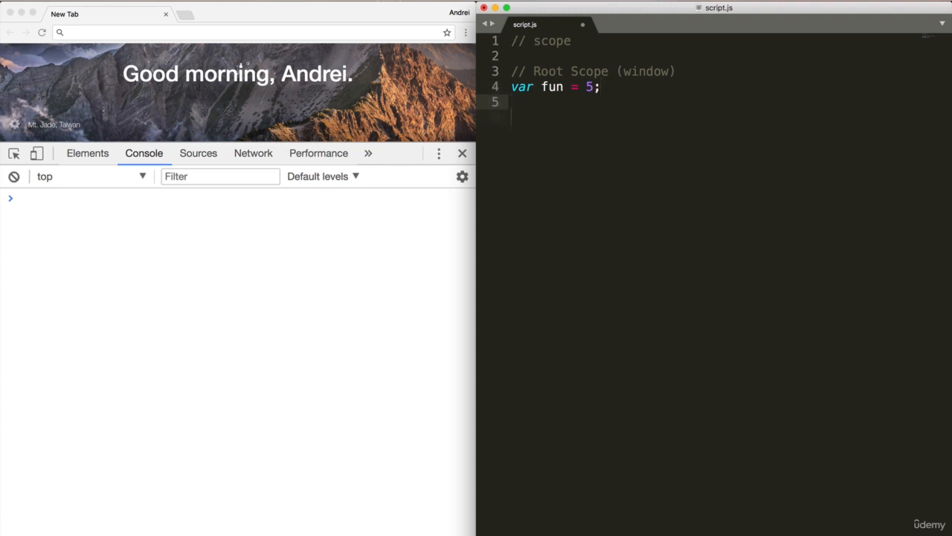
- Begin function funFunction() { below the root variable
text(functoi)
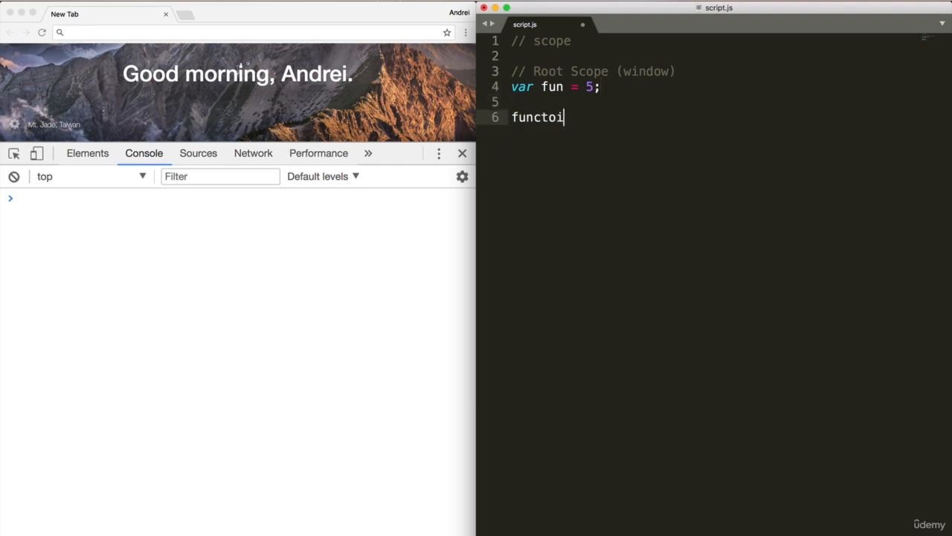
text(function)
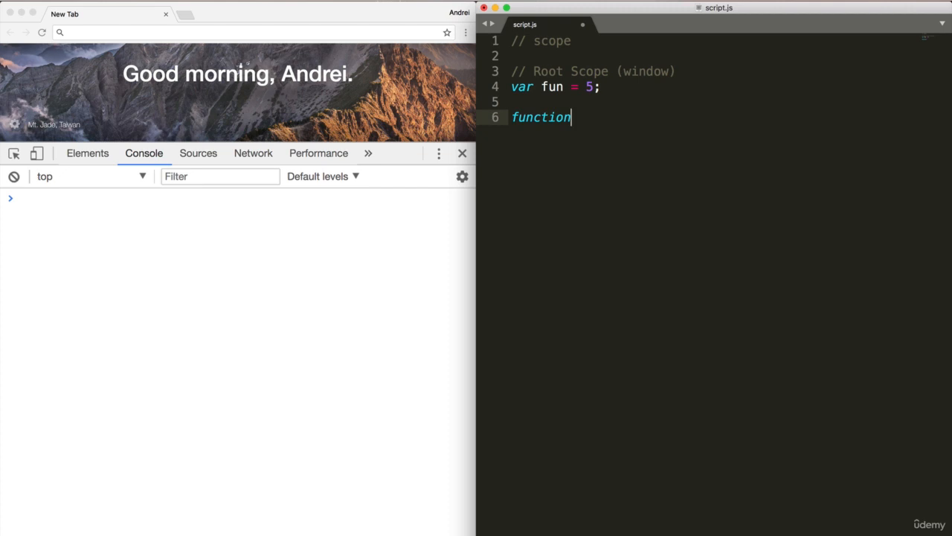
text(fun)
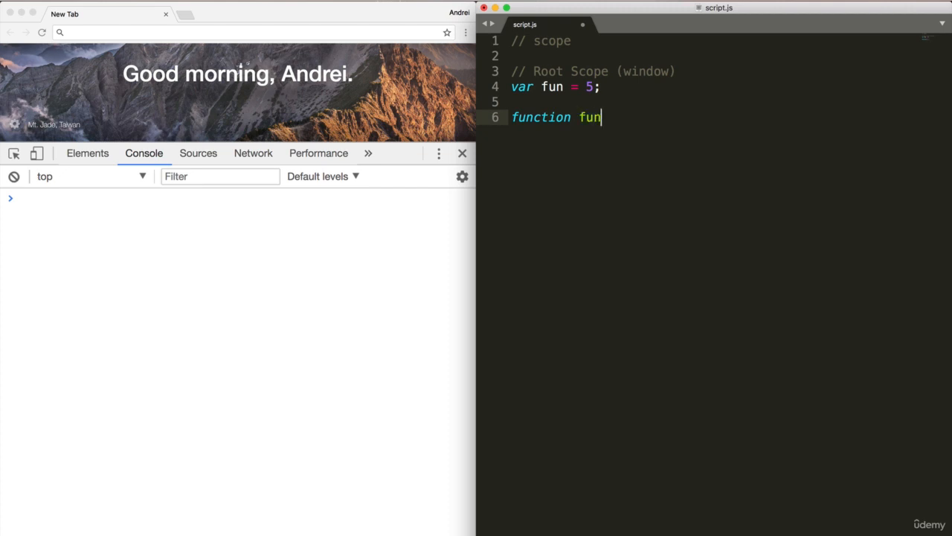
text(Function() {)
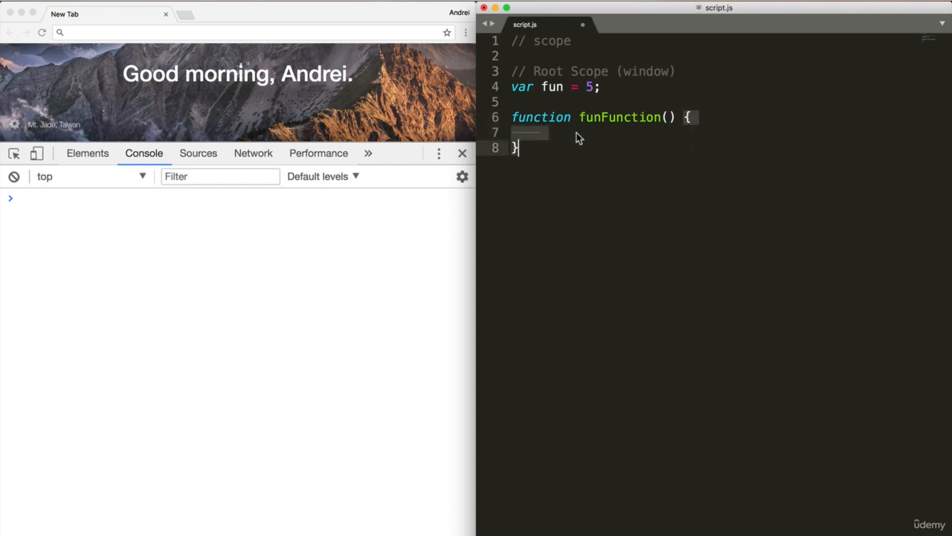
- Fill funFunction with a '// child scope' comment, var fun = "hellooo"; and console.log(fun);
text(//)
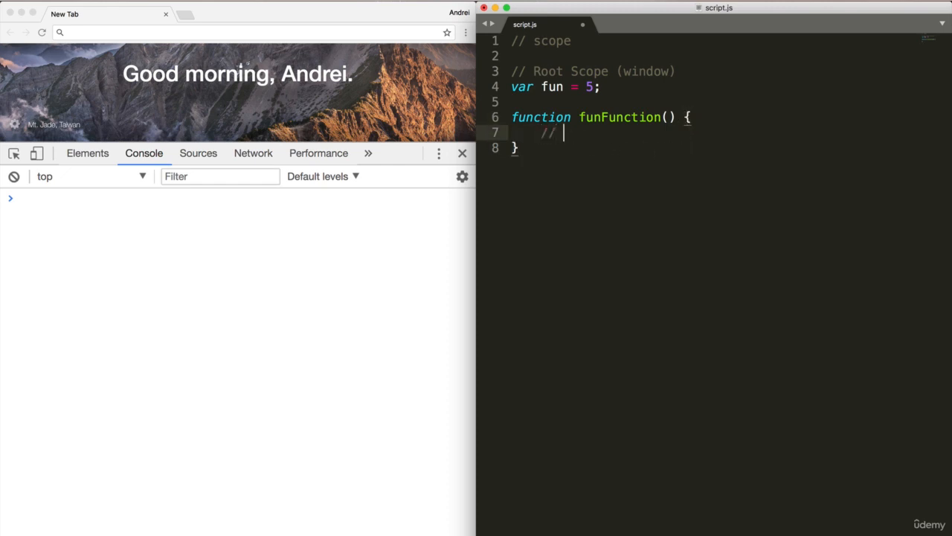
text(child scope)
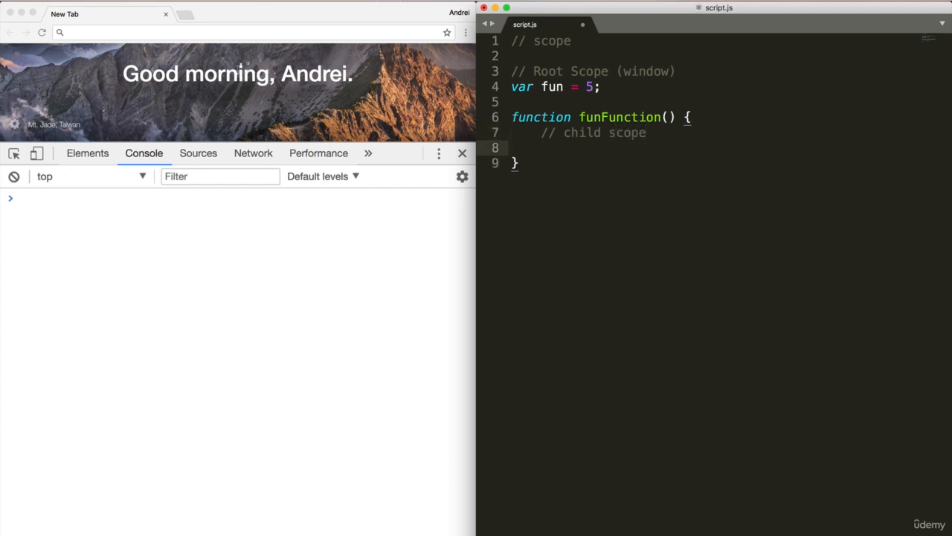
text(var)
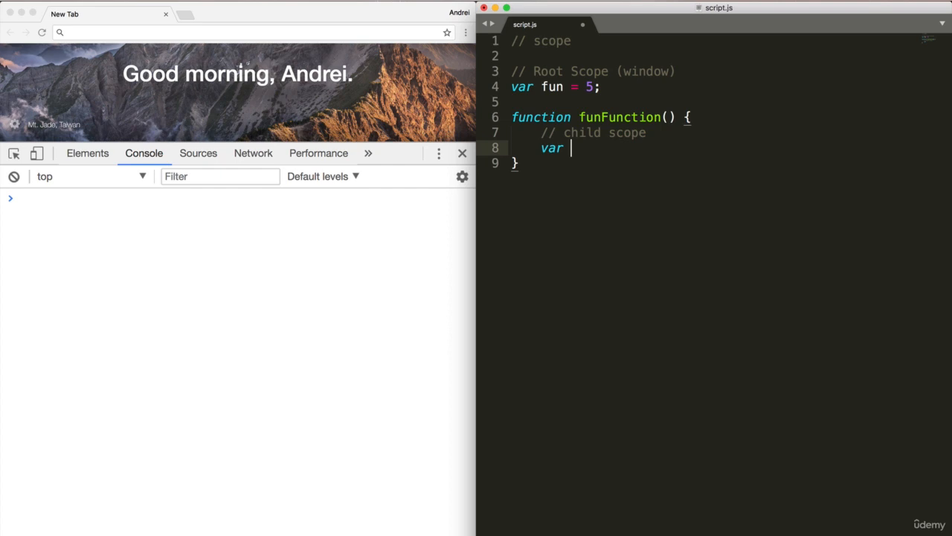
text(fun =)
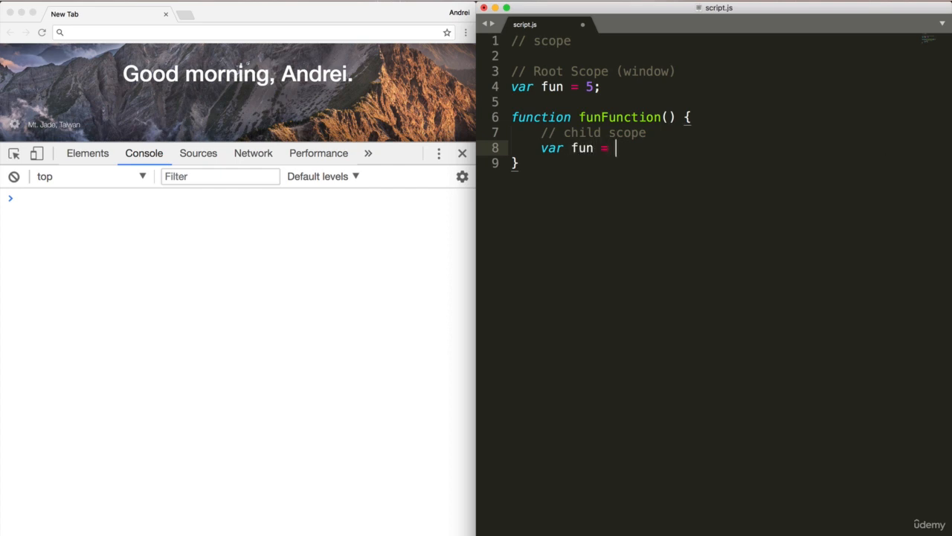
text("hellooo";)
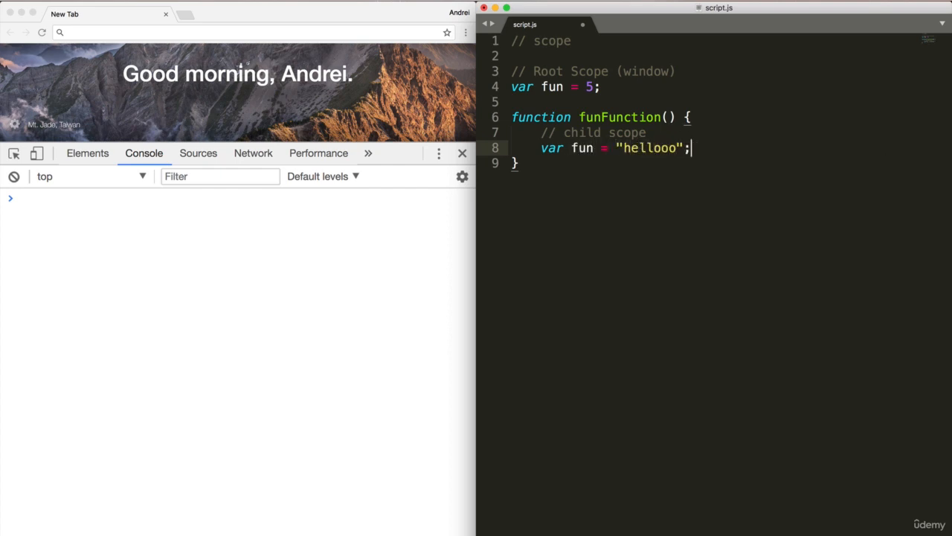
text(consol)
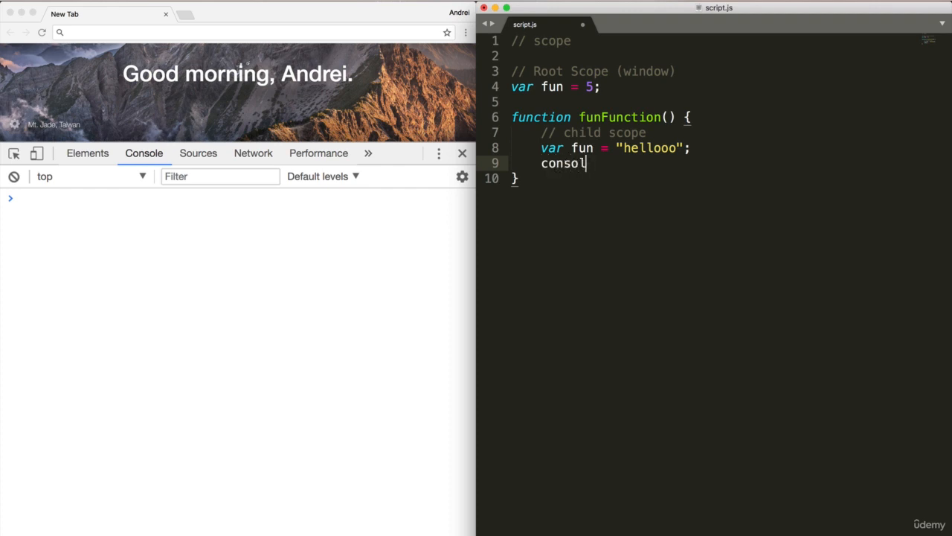
text(e.log())
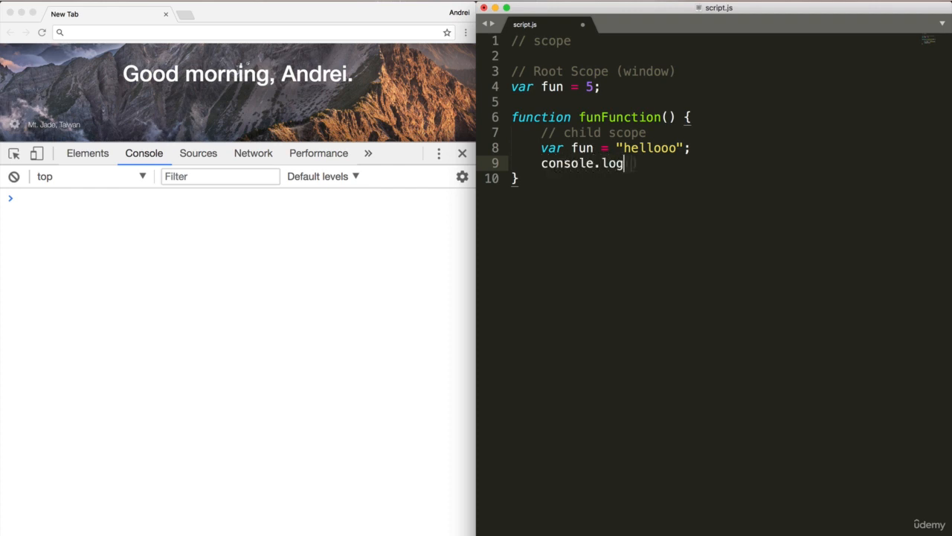
text((fun);)
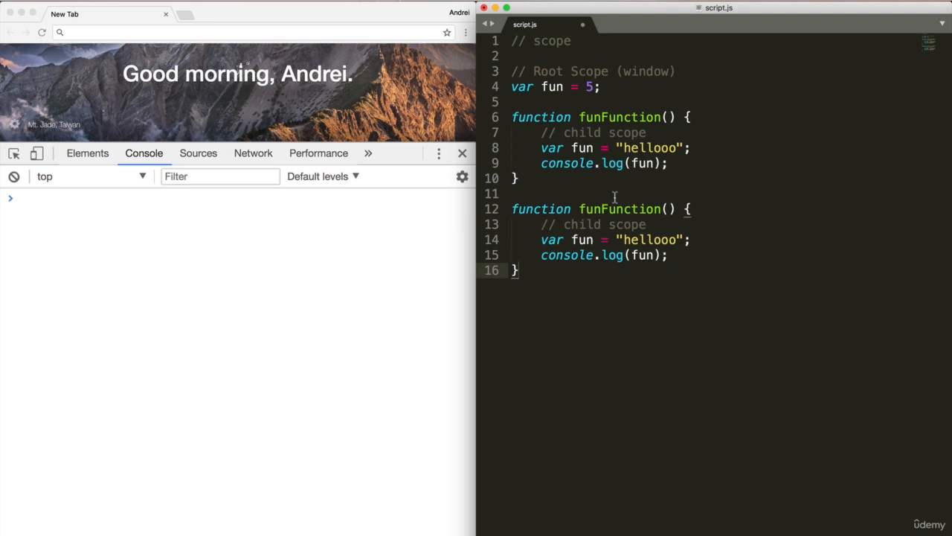
- Make funerFunction with "Byee" and funestFunction assigning "AHHHHHH" from the copies
text(er)
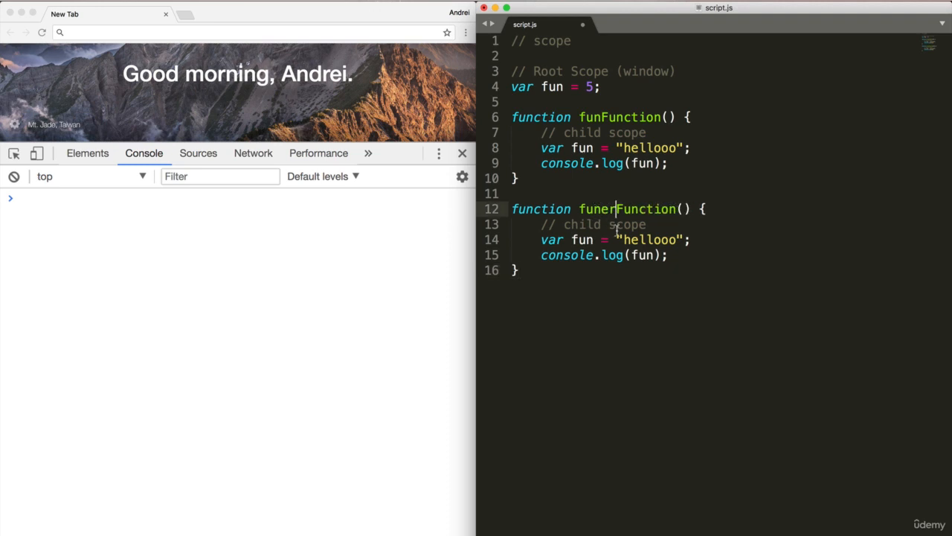
mouse_move(771, 269)
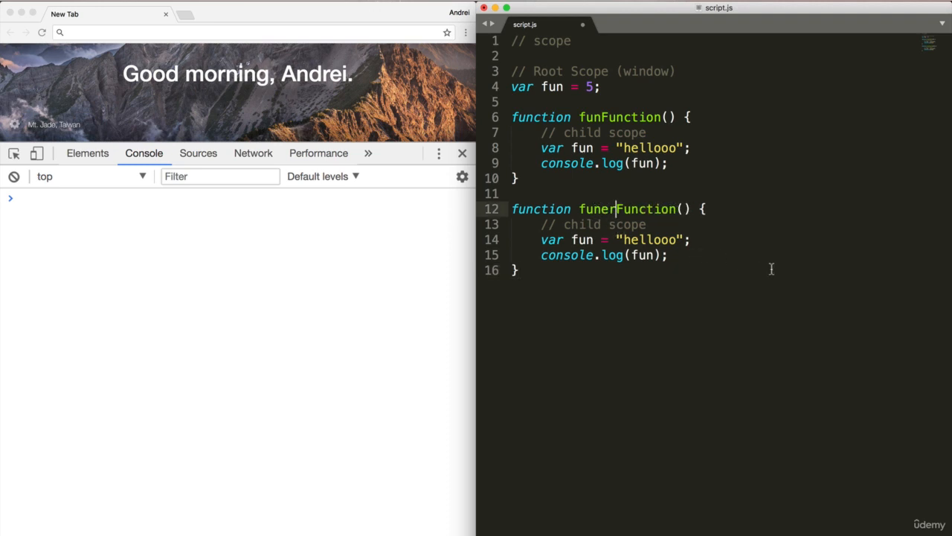
text(Bye)
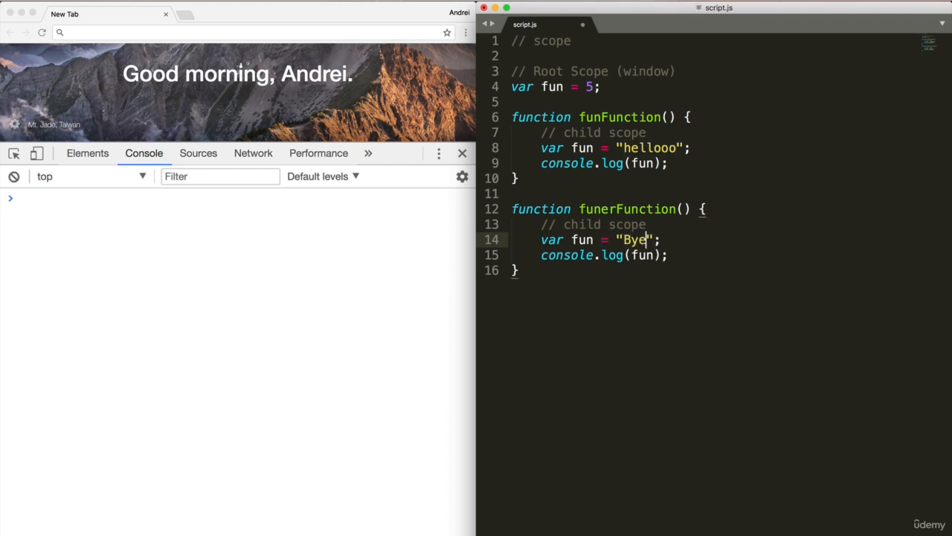
text(e)
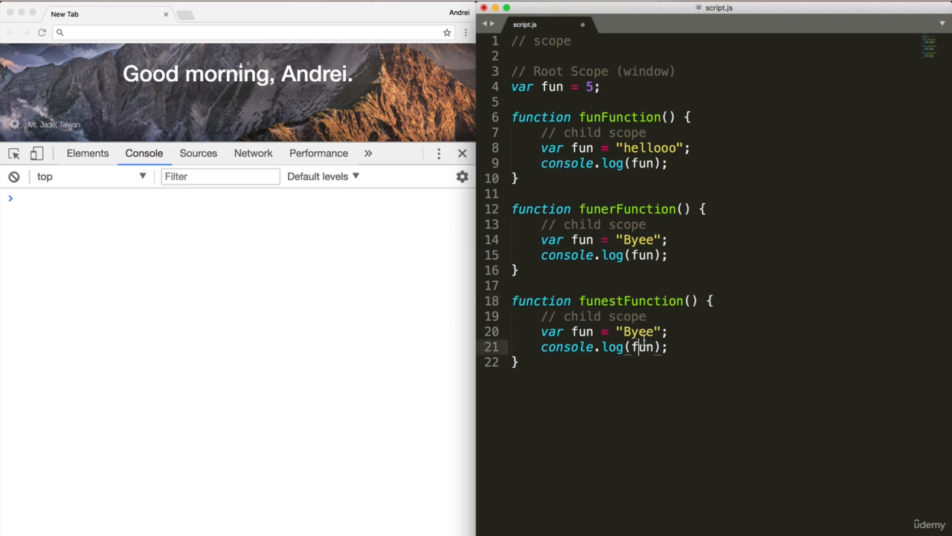
double_click(552, 330)
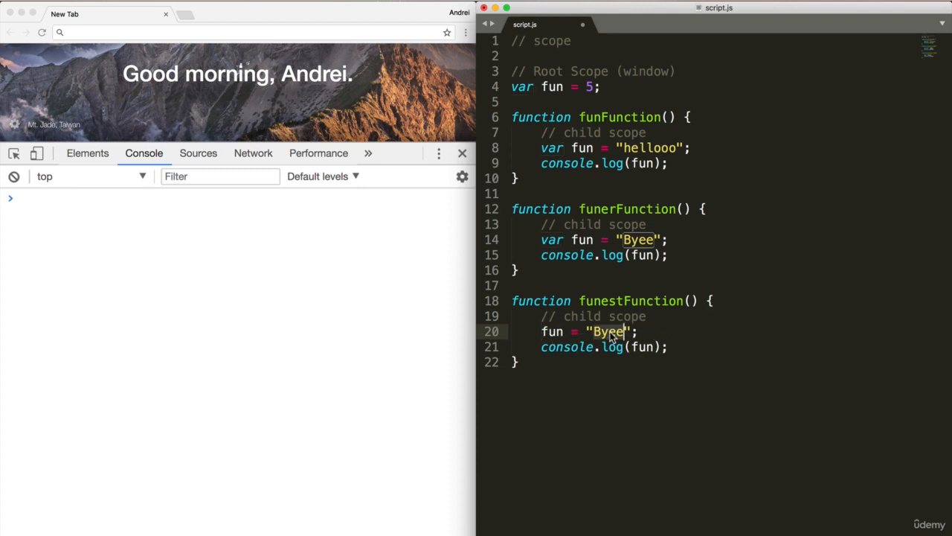
text(AL)
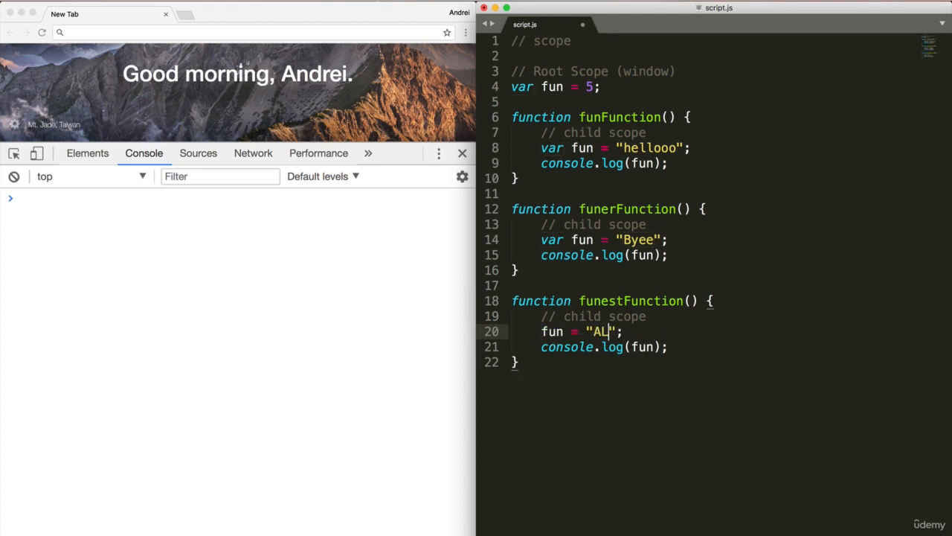
text(HHHHHH)
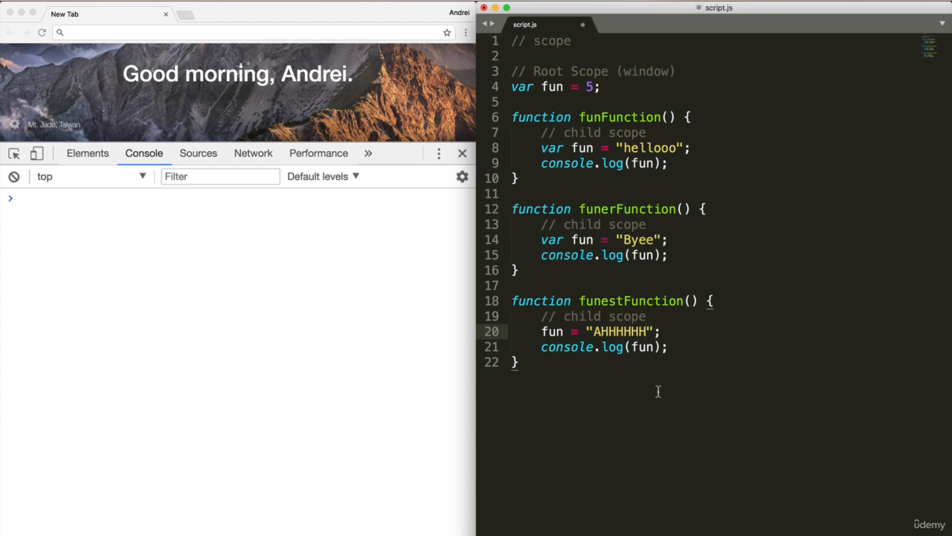
- Add a root-level console.log(fun); after the three functions
text(console)
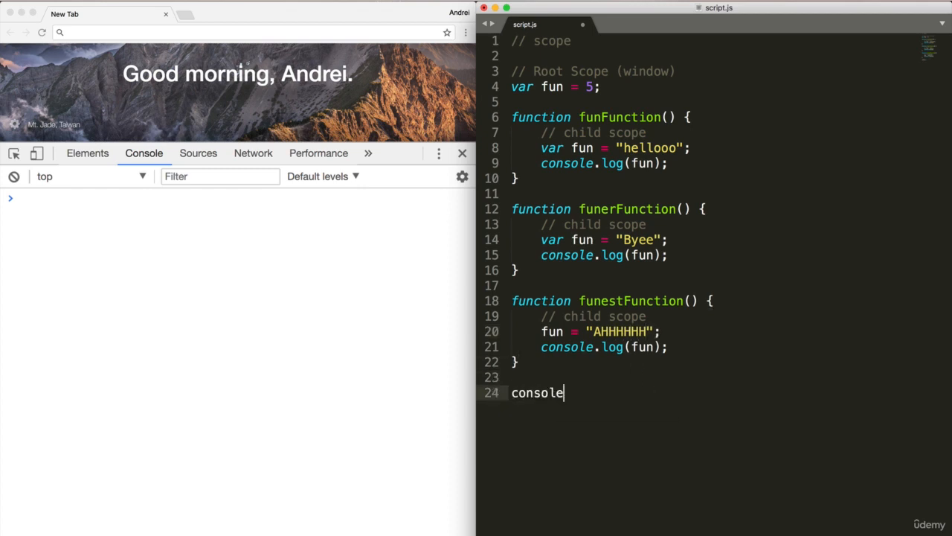
text(.lo)
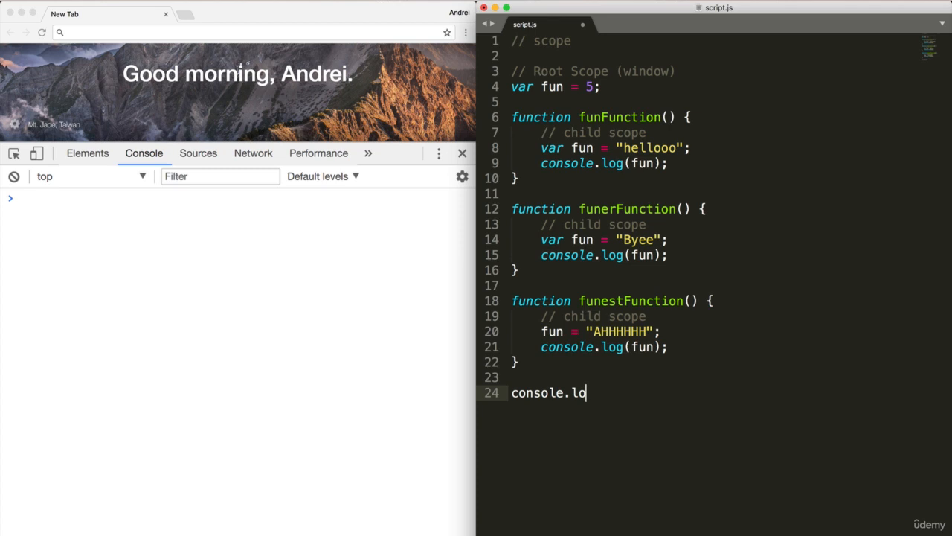
text(g(fun;)
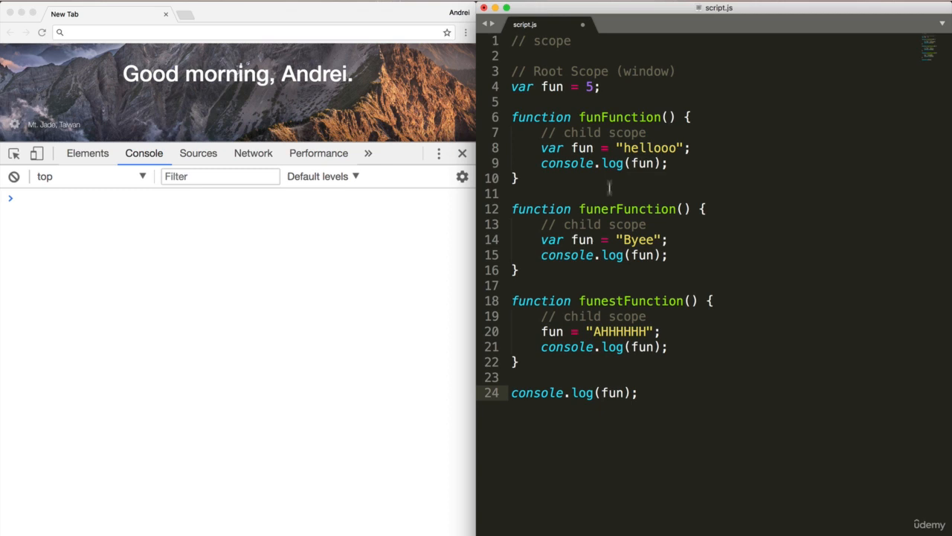
mouse_move(609, 288)
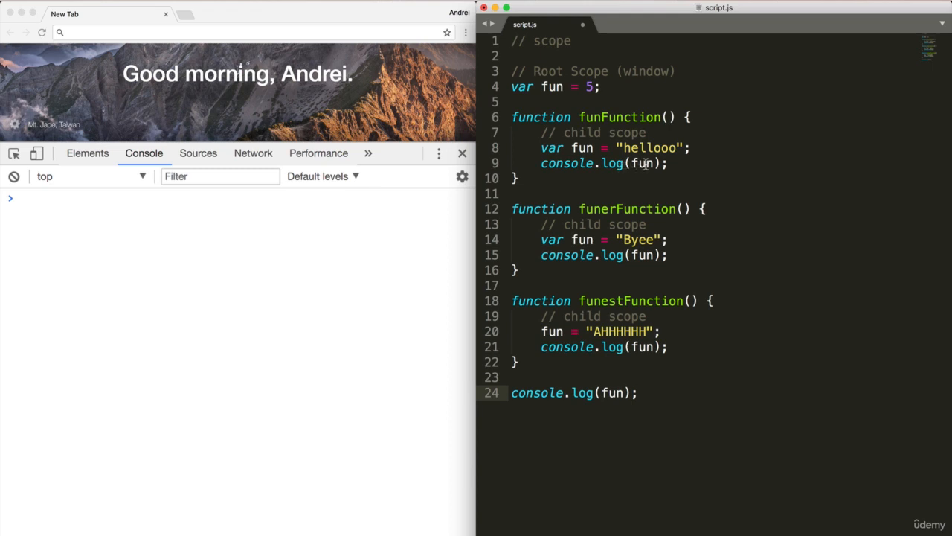
- Label the child logs 1, 2, 3 and the root log "window" as first arguments
double_click(642, 162)
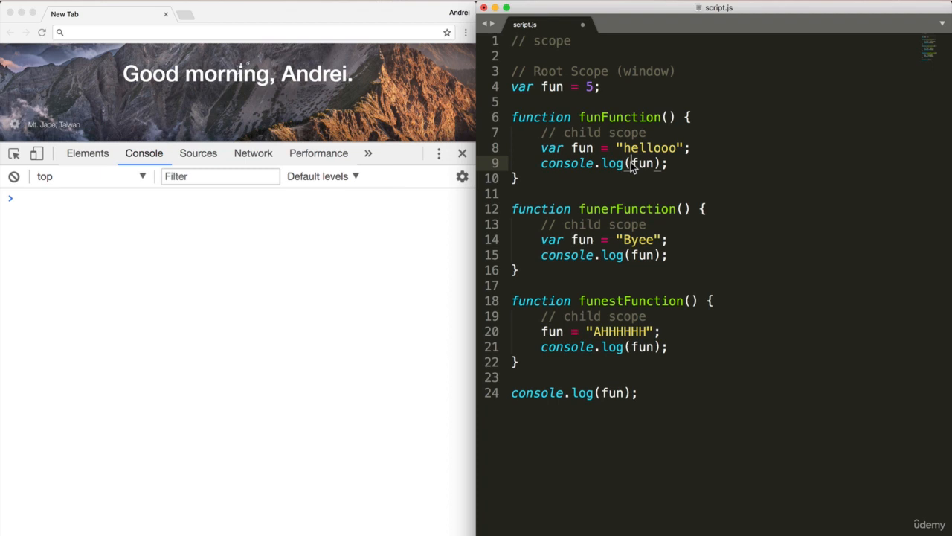
text(1,)
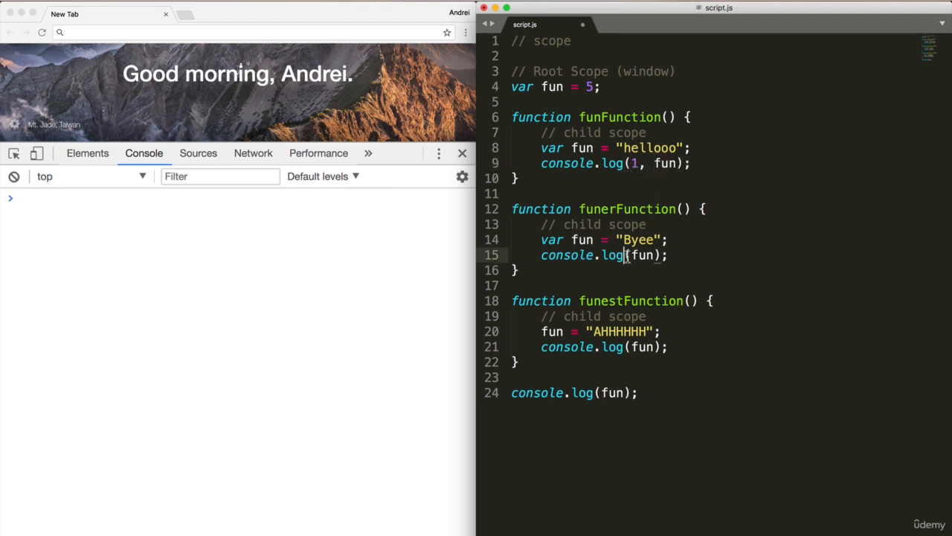
text(2,)
click(591, 347)
text(3, )
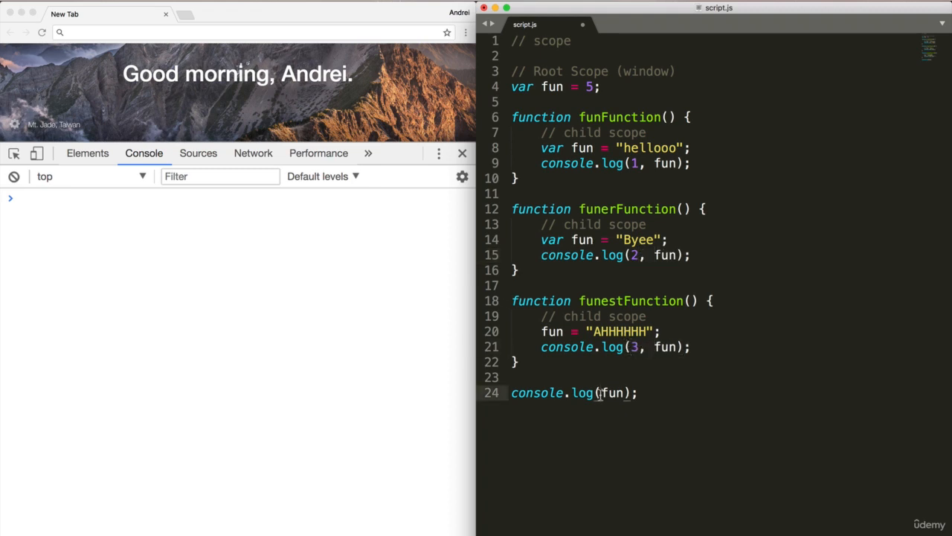
text("window",)
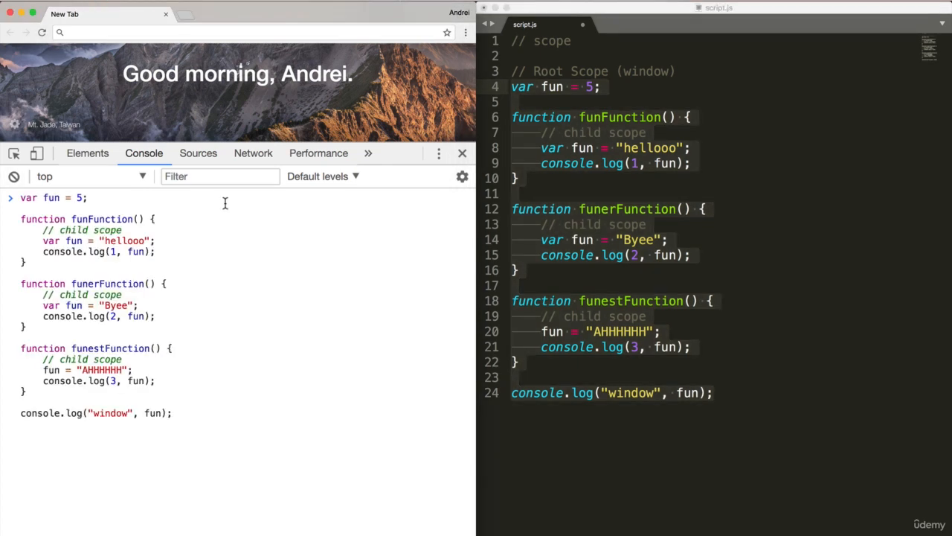
- Run the pasted script so the console prints window 5, then begin a funFunction call in script.js
key(Enter)
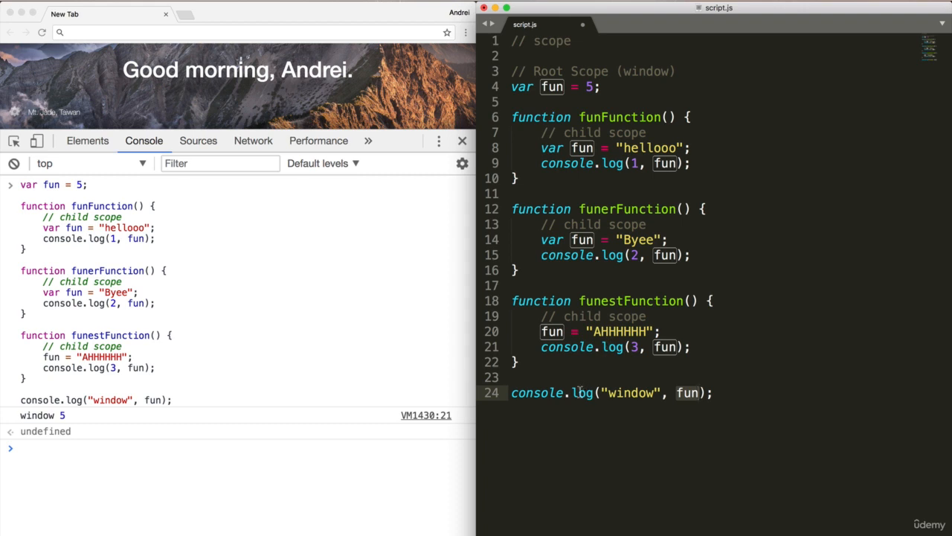
text(funFuc)
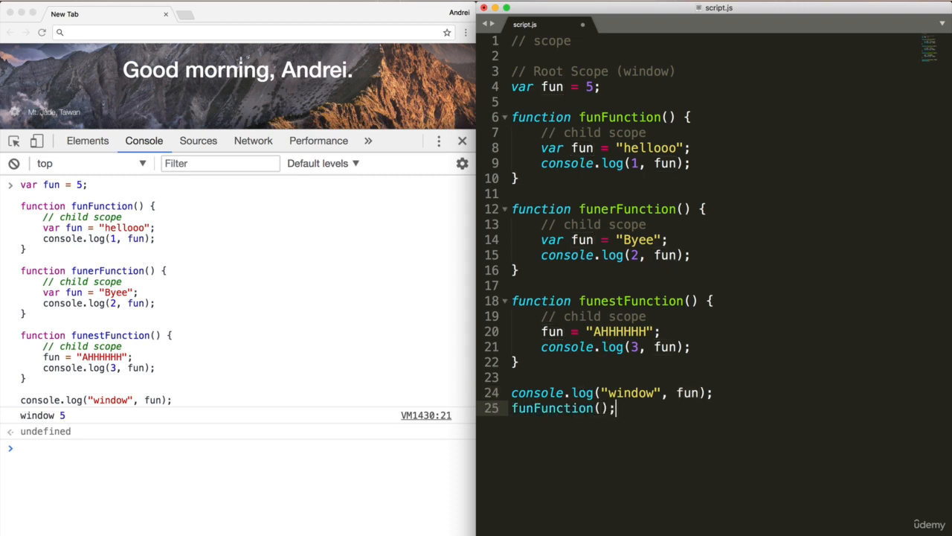
- Append funerFunction(); and funestFunction(); calls at the bottom of script.js
text(funerFunction)
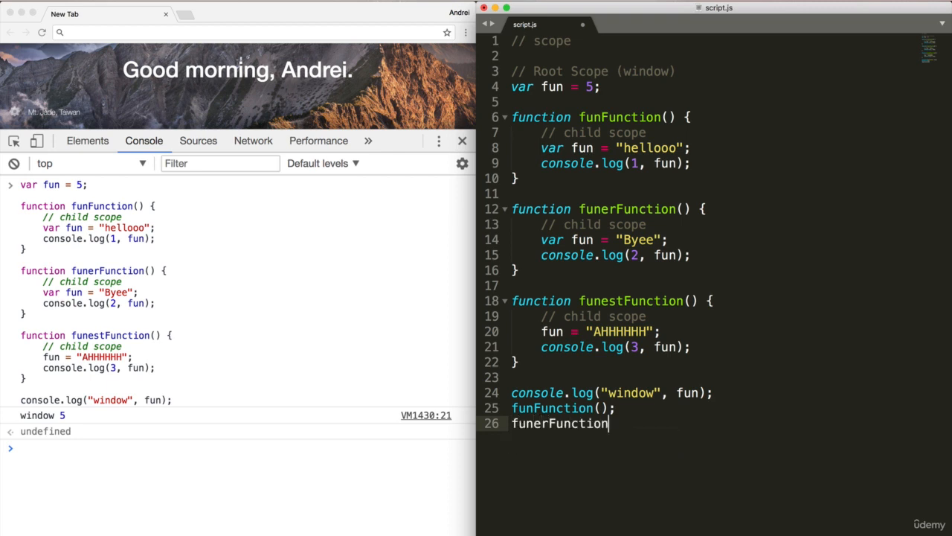
text(();)
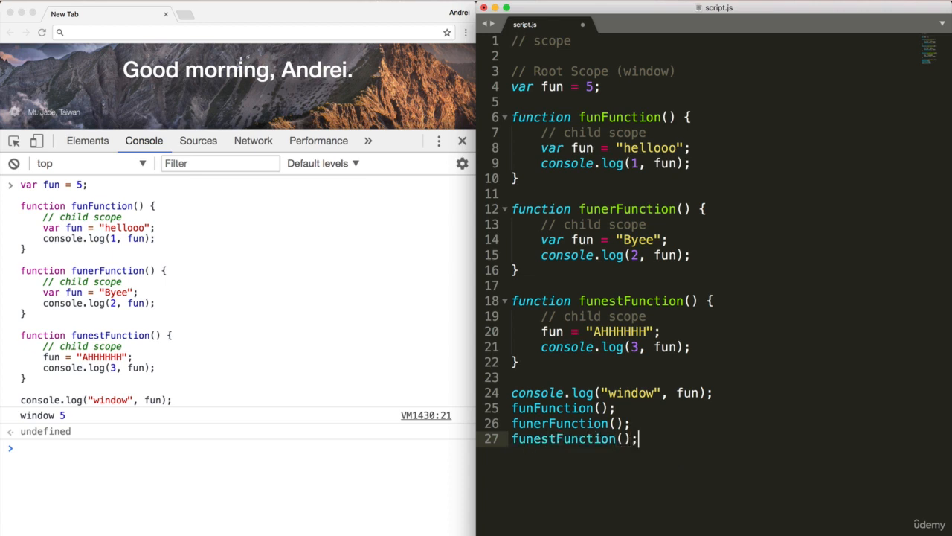
click(11, 162)
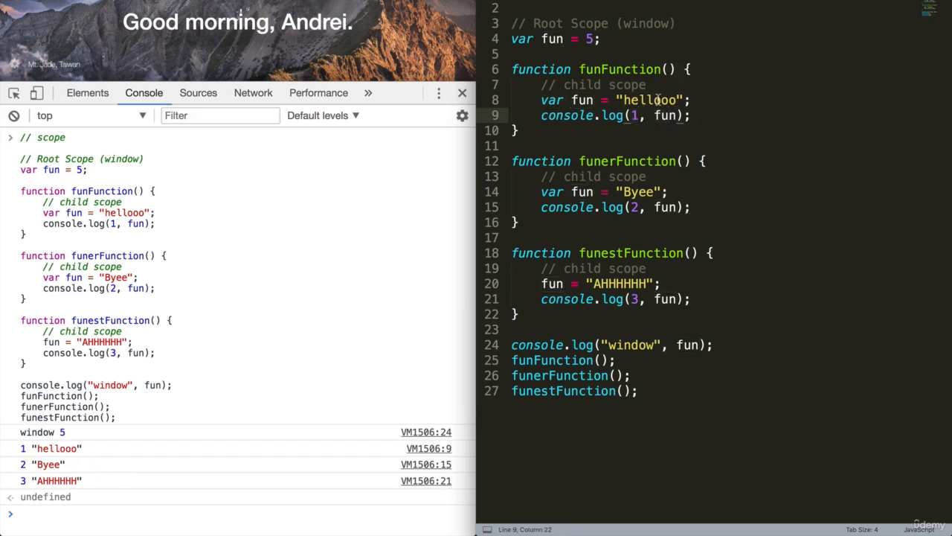
mouse_move(540, 100)
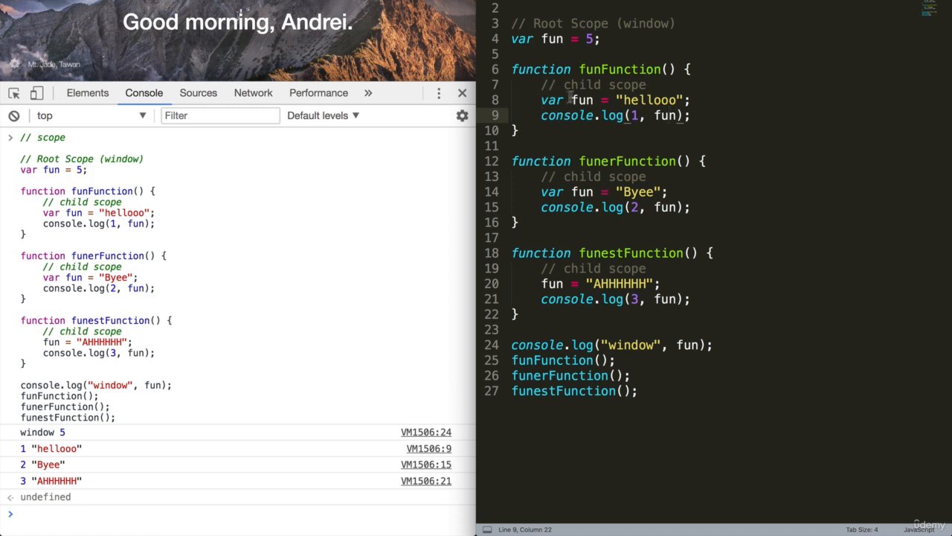
- Point out the hellooo, Byee and AHHHHHH assignments and highlight every occurrence of fun
click(535, 100)
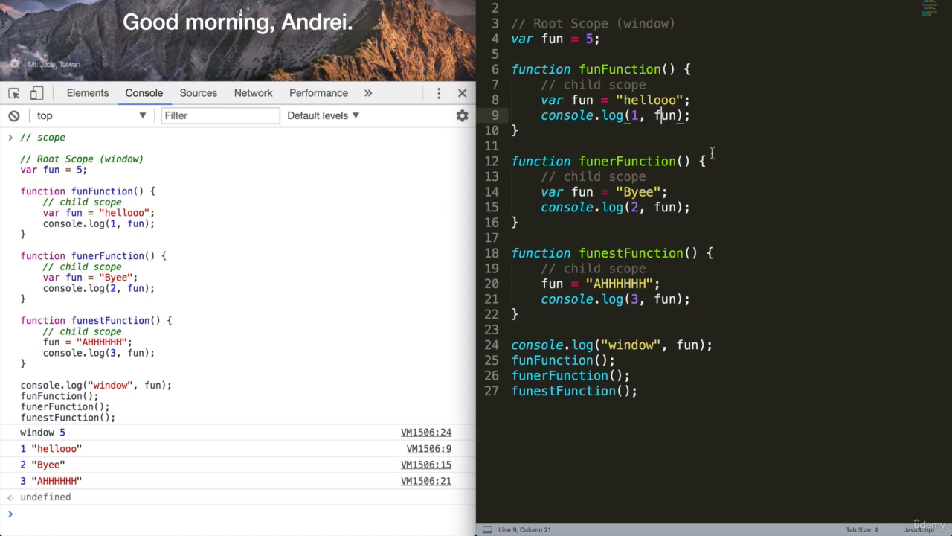
mouse_move(102, 437)
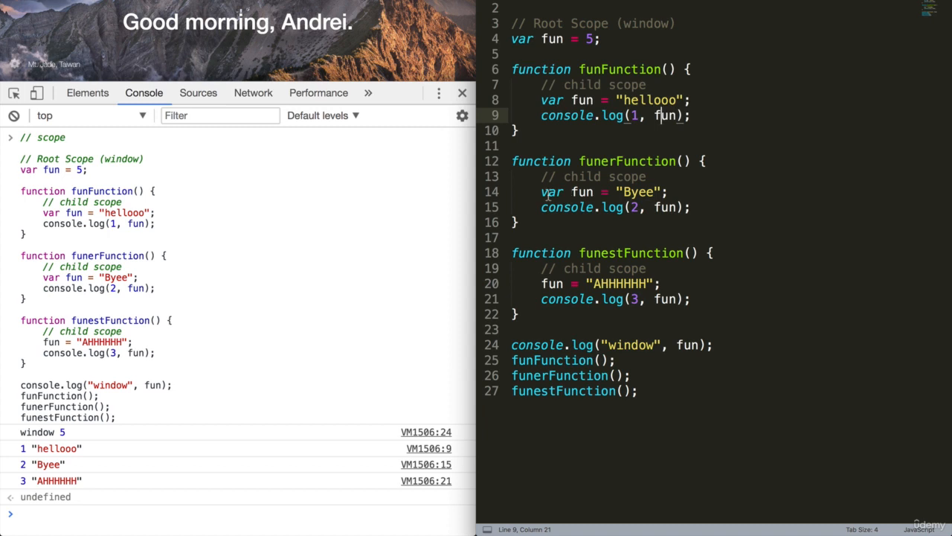
click(583, 190)
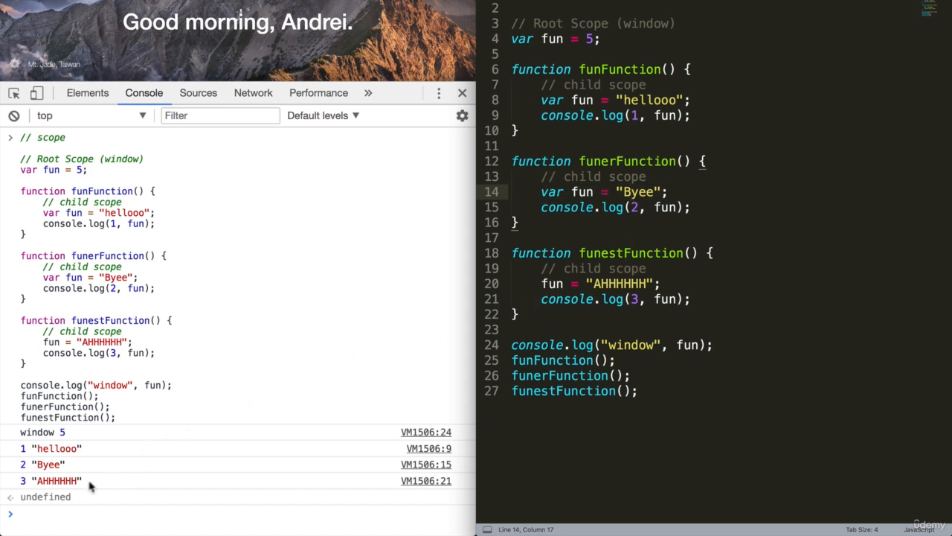
mouse_move(589, 307)
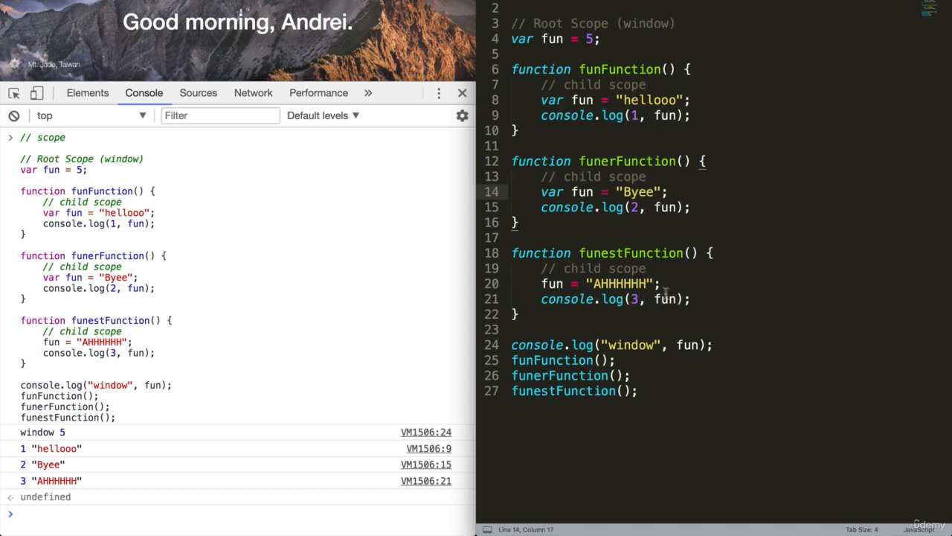
double_click(619, 283)
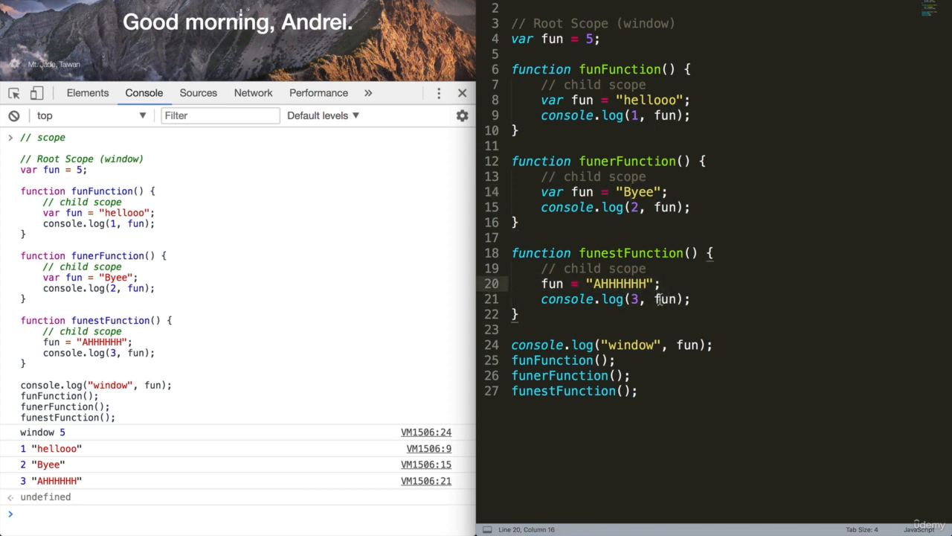
double_click(665, 299)
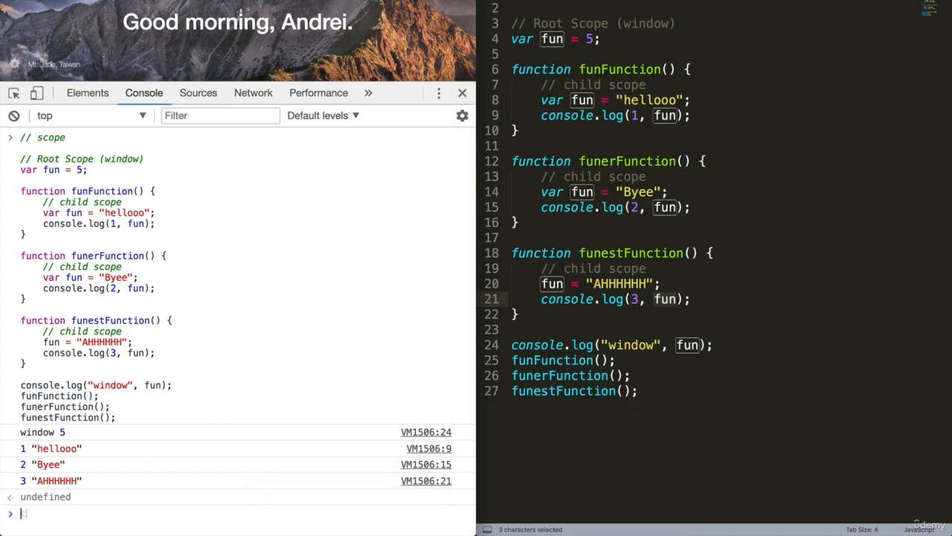
- Run console.log(fun); at the root so the console prints AHHHHHH
text(console.log()
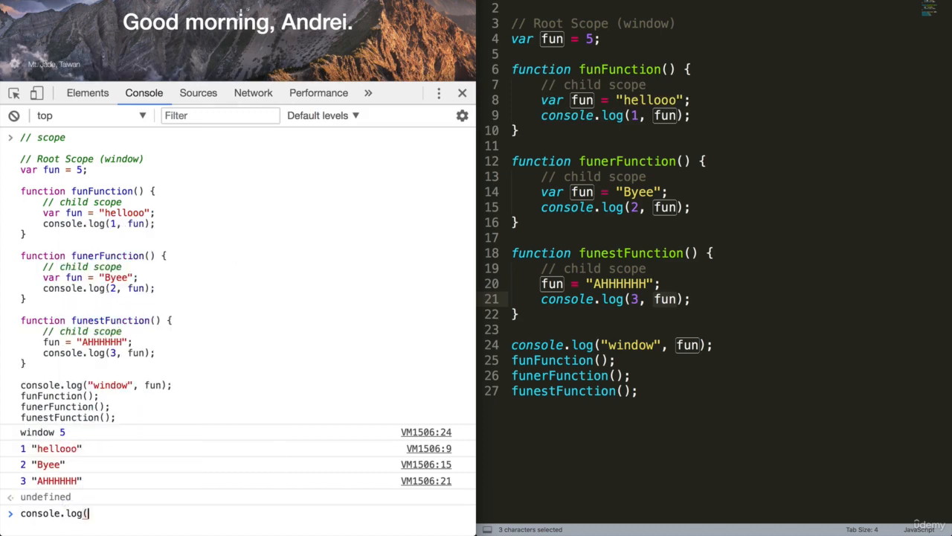
text(fun);)
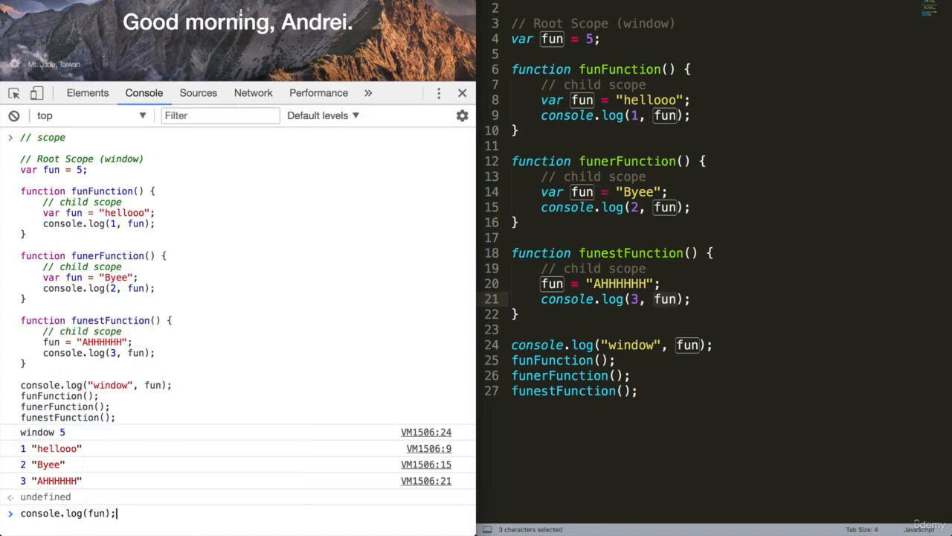
key(Enter)
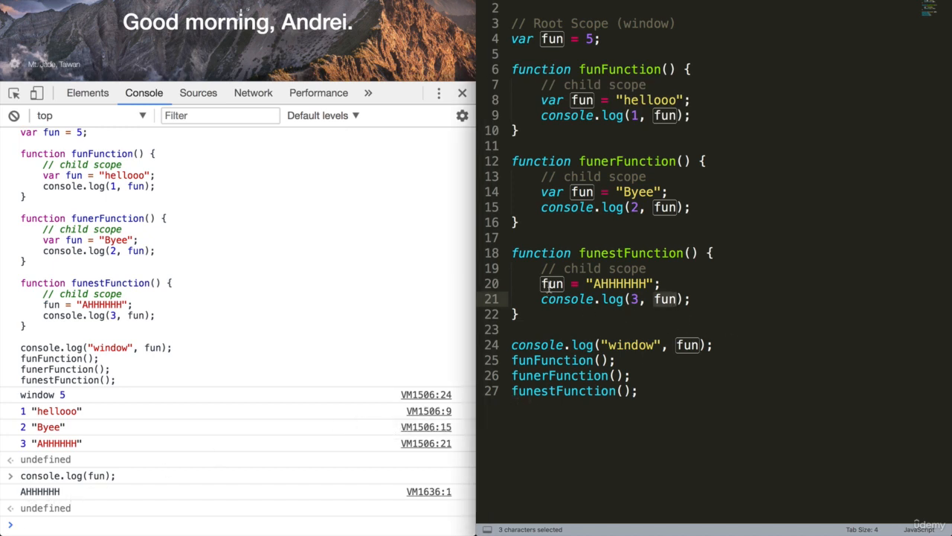
- Clear the fun highlights and briefly select the word Scope in the root comment
click(554, 283)
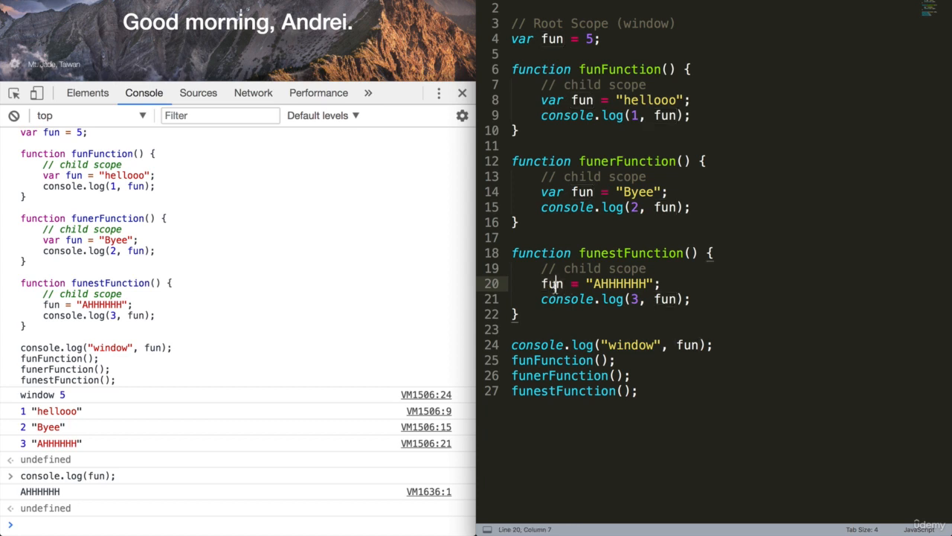
double_click(553, 283)
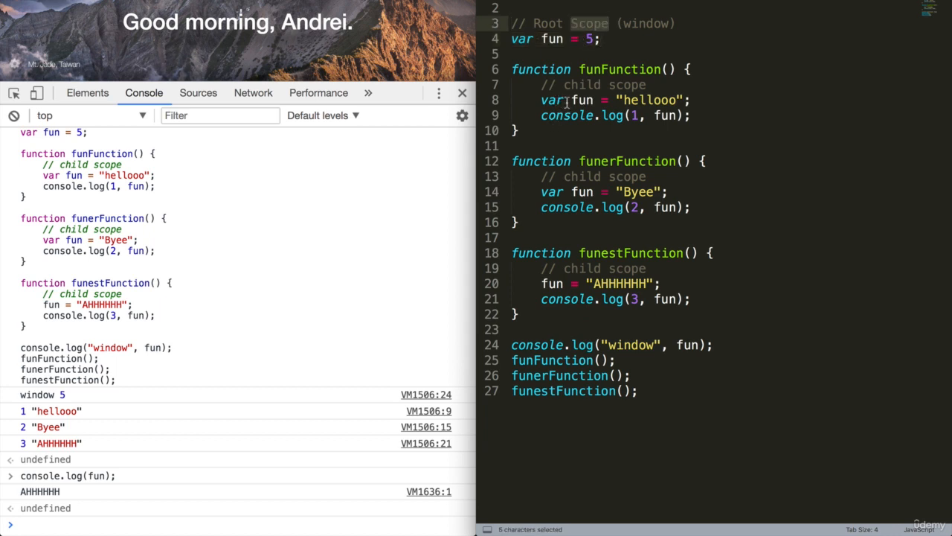
click(573, 99)
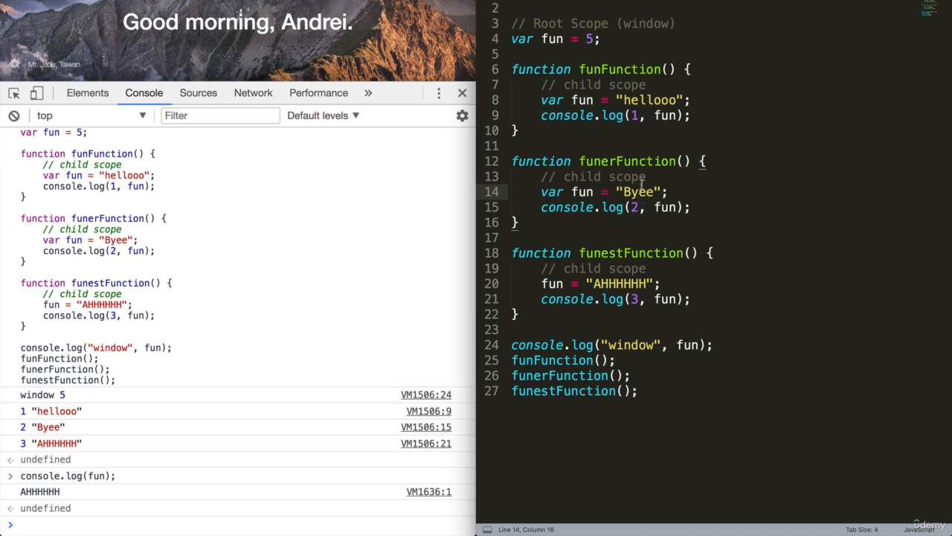
mouse_move(571, 38)
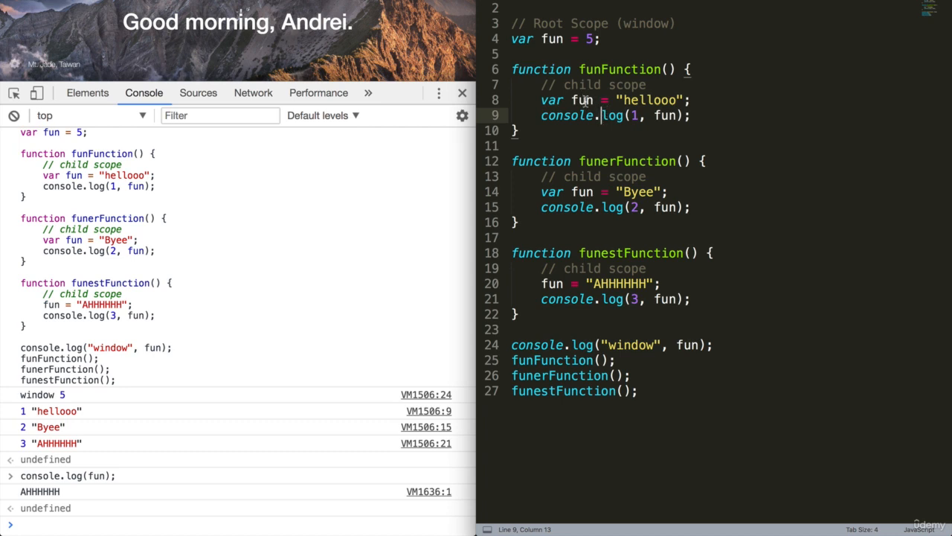
mouse_move(577, 64)
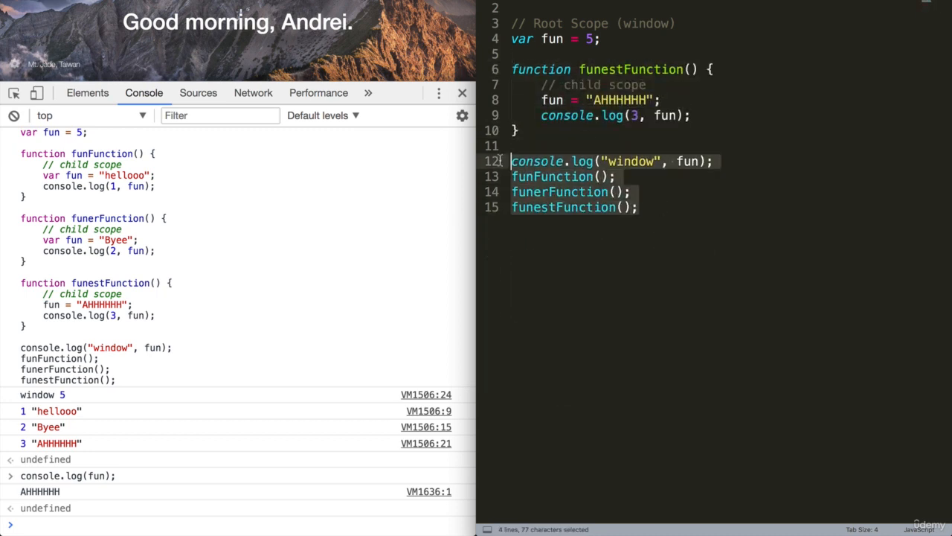
- Delete the trailing log and call lines, leaving var fun = 5 and funestFunction logging fun
key(Delete)
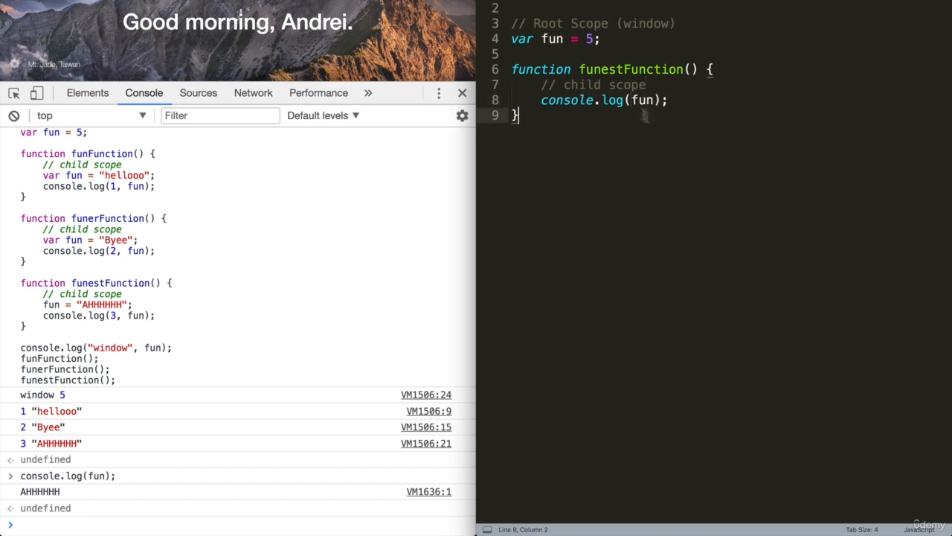
double_click(627, 70)
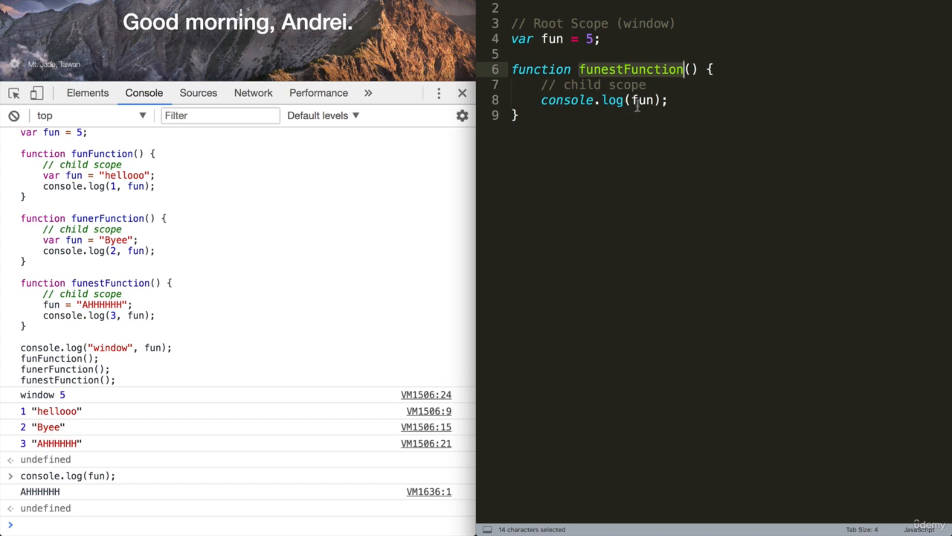
double_click(647, 100)
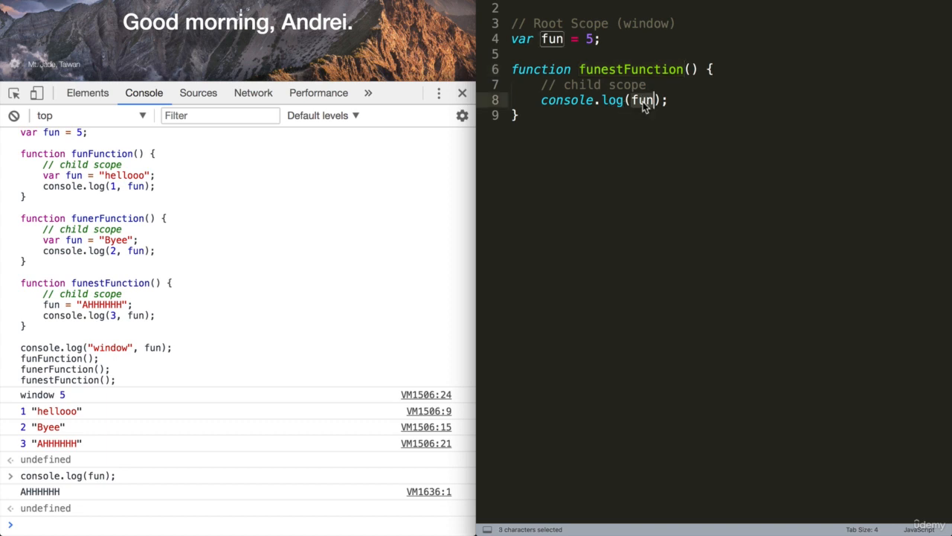